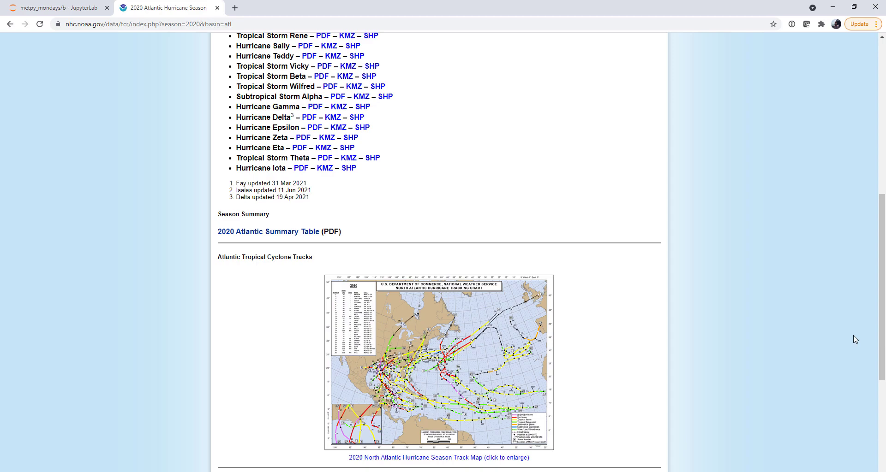
mouse_move(622, 254)
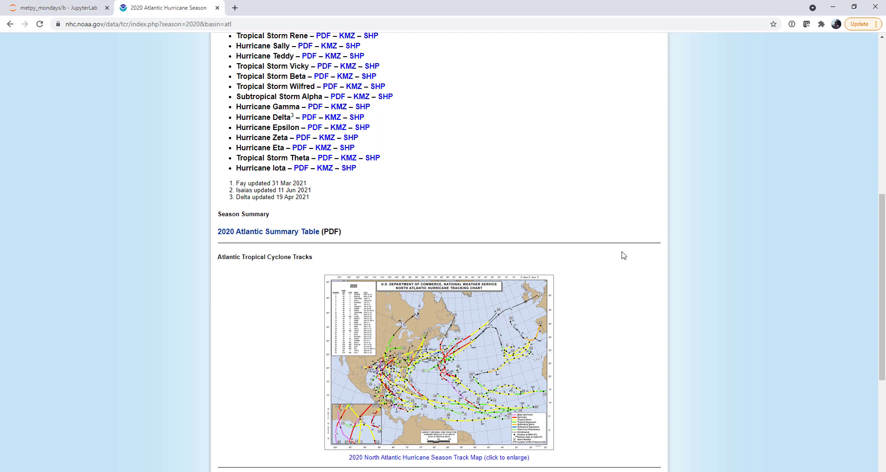
mouse_move(549, 358)
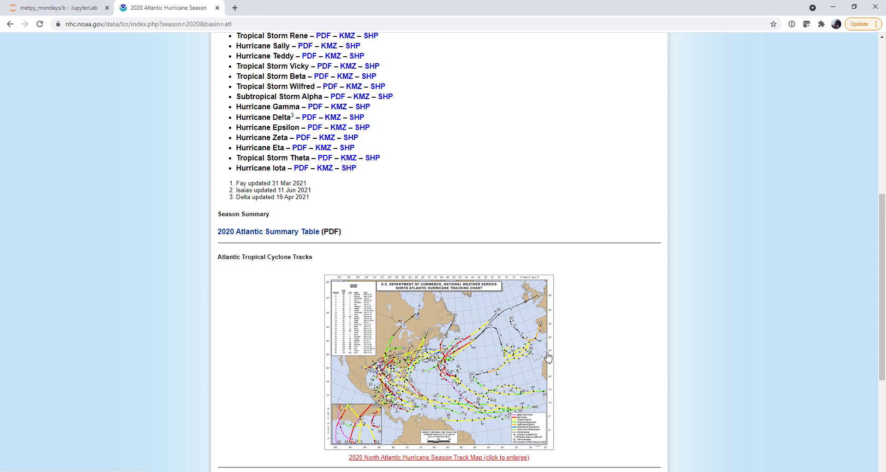
mouse_move(679, 382)
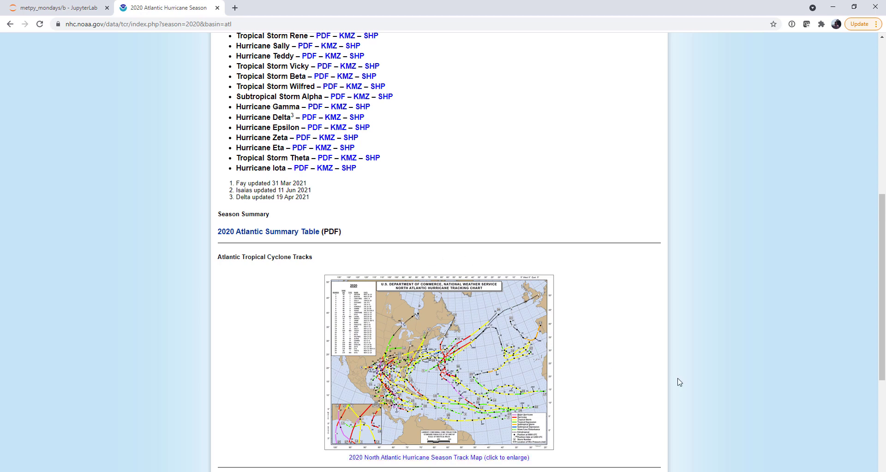
mouse_move(653, 379)
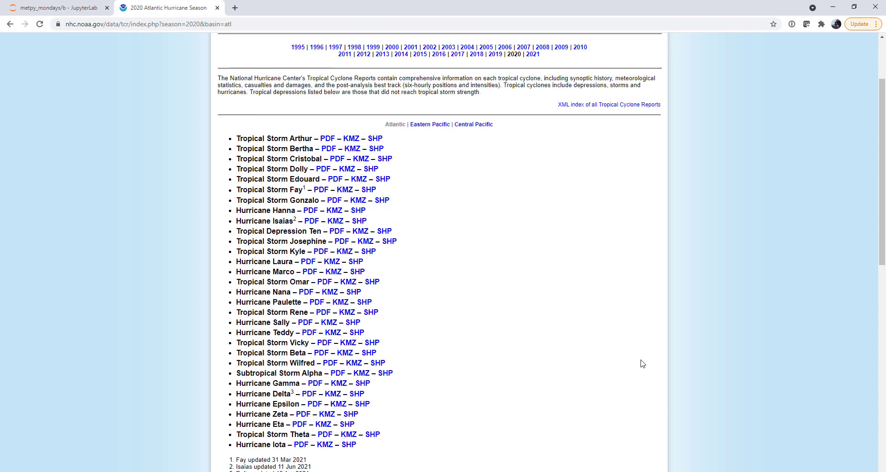
- In the first cell, import cartopy.crs as ccrs and PlotGeometry, MapPanel, PanelContainer from metpy.plots.declarative
scroll(up, 3)
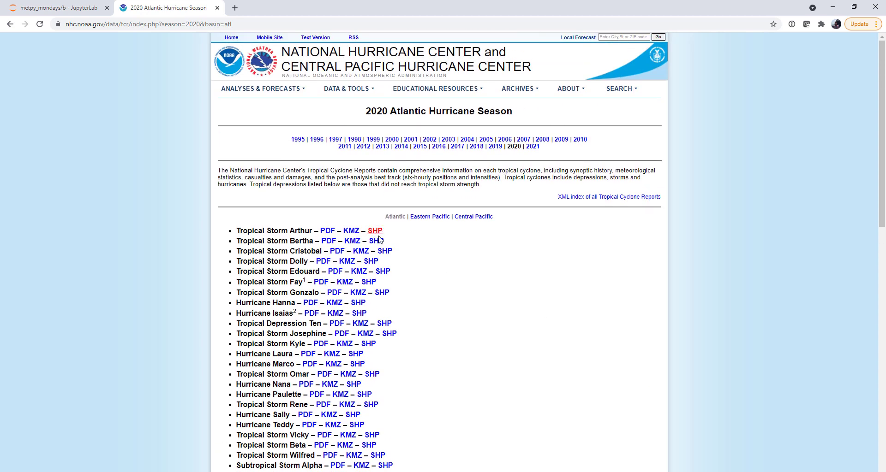
mouse_move(359, 324)
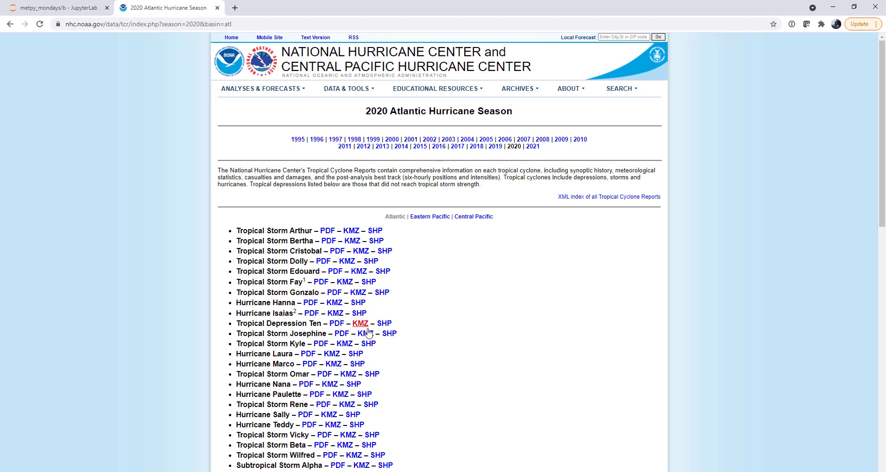
scroll(down, 3)
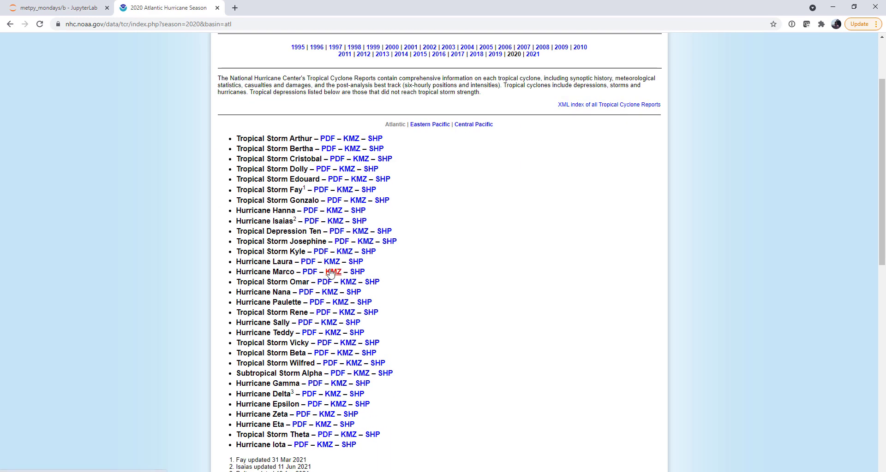
mouse_move(387, 217)
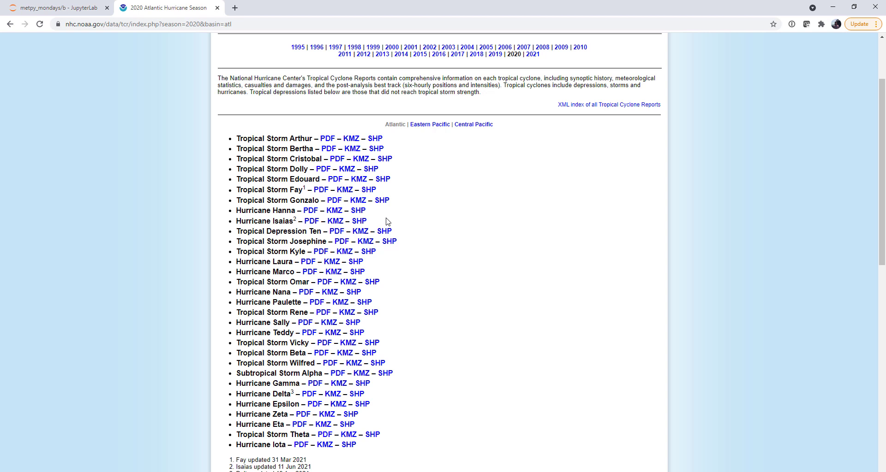
click(56, 8)
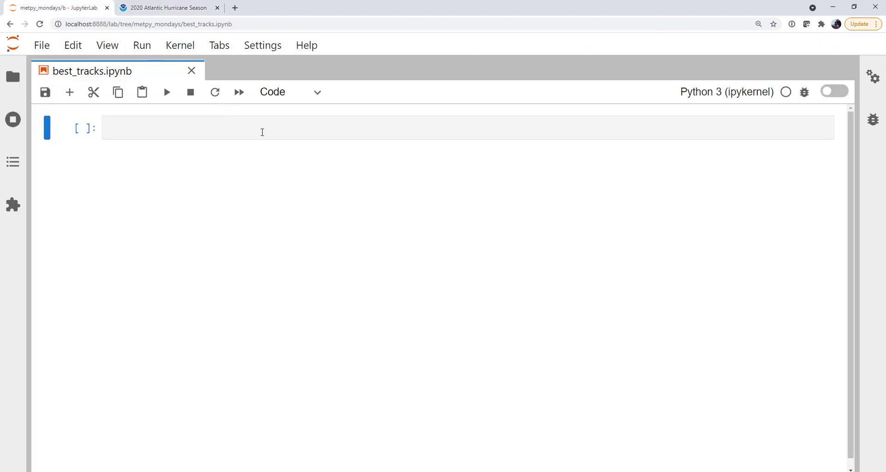
click(262, 128)
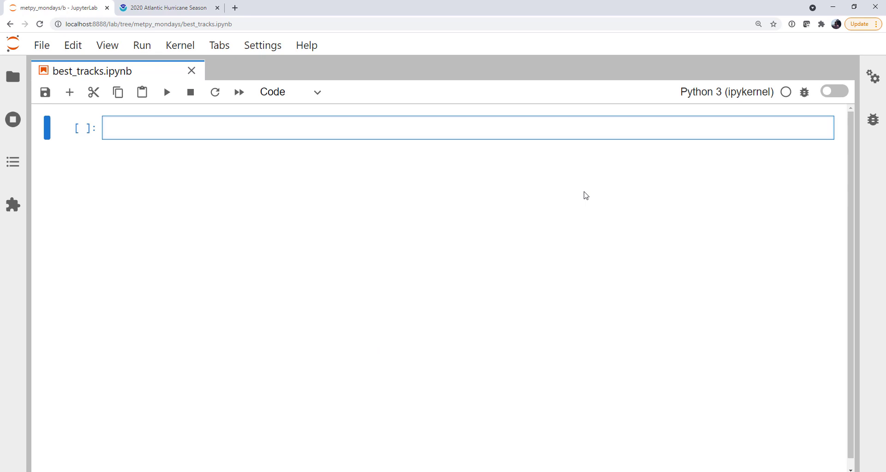
text(import)
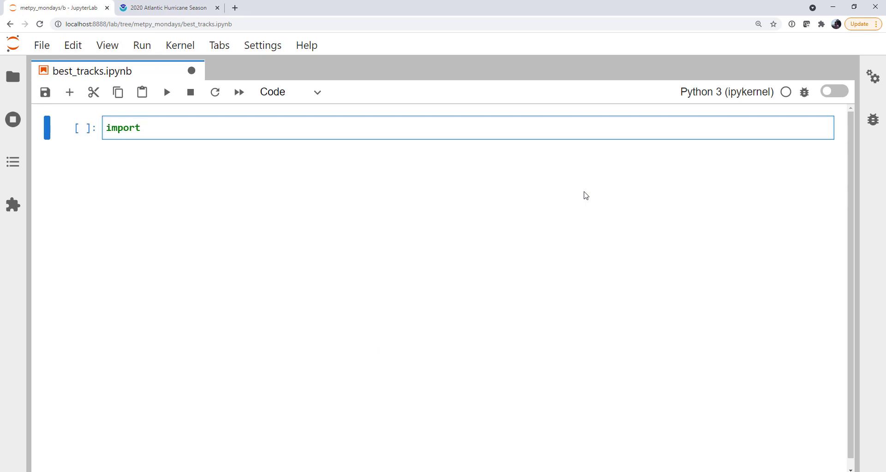
text(cartopy)
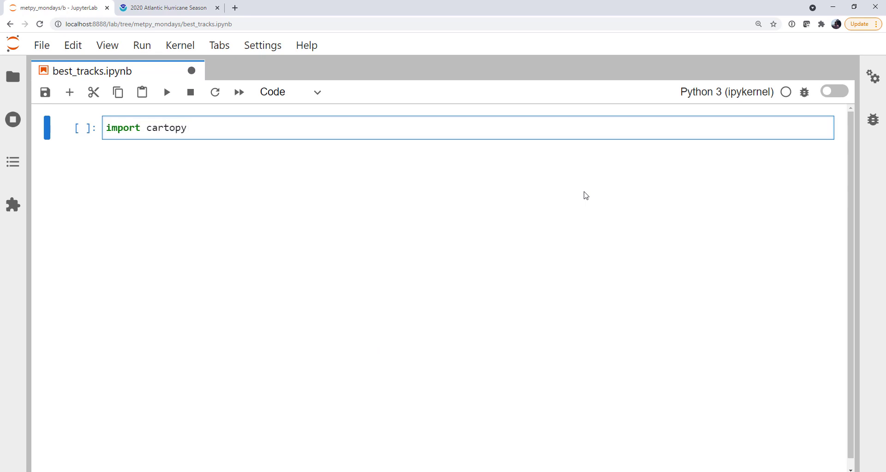
text(.crs as ccrs)
text(import geopandas)
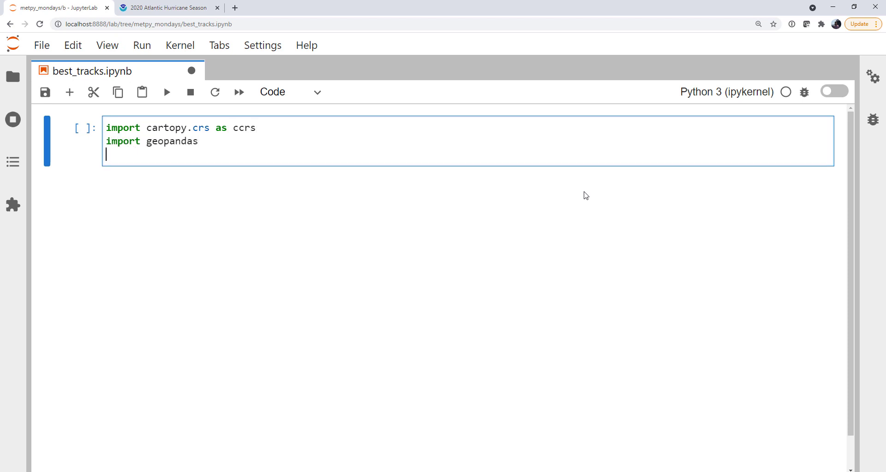
text(from metpy.plot)
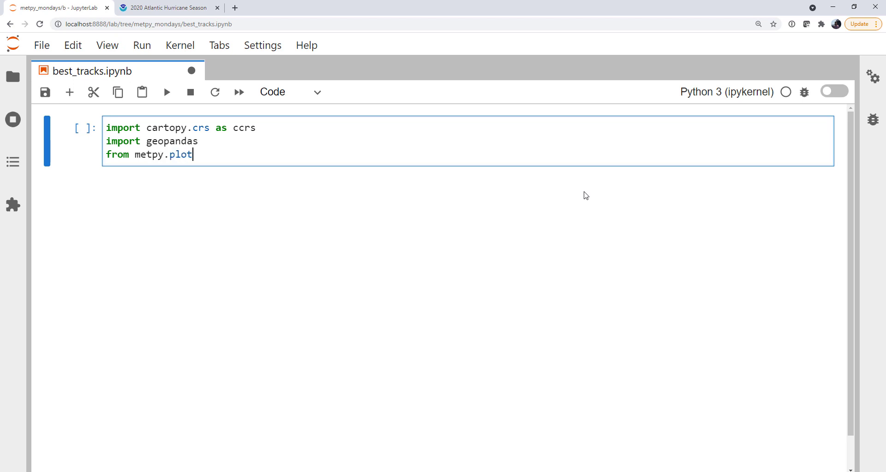
text(s.declarat)
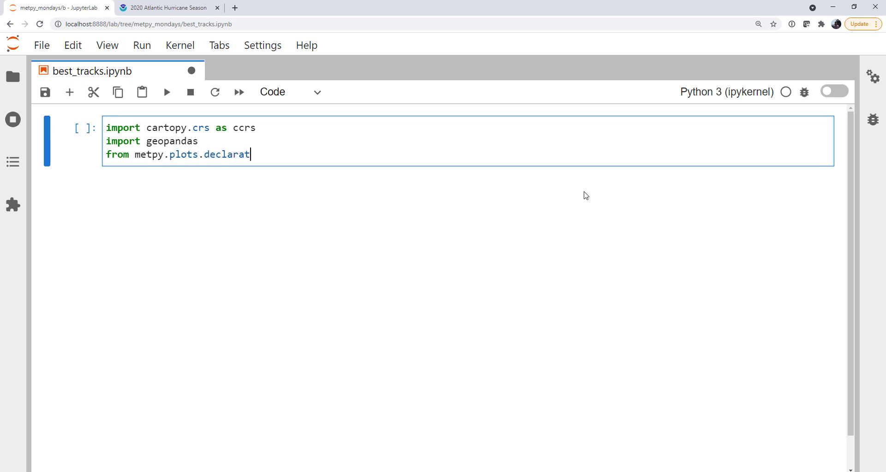
text(ive import P)
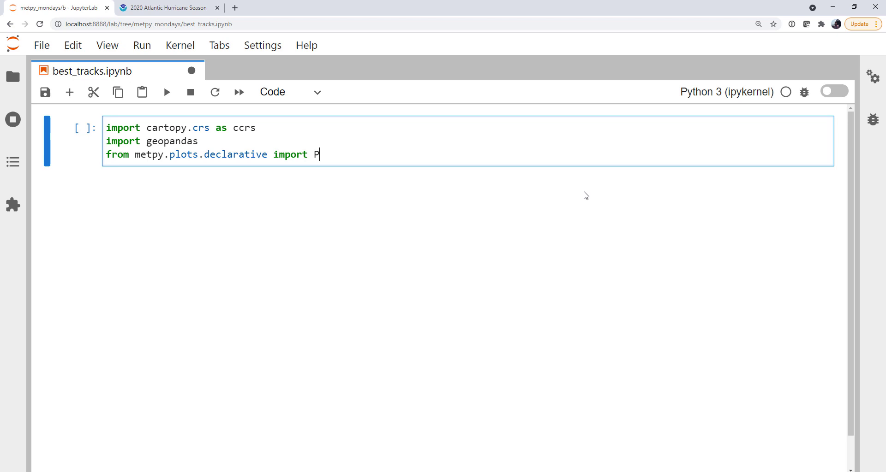
text(lotGeometry)
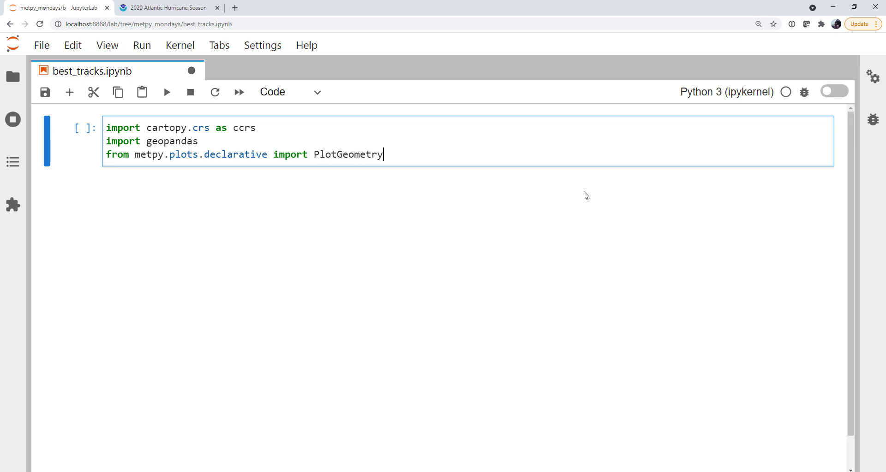
text(, MapPanel,)
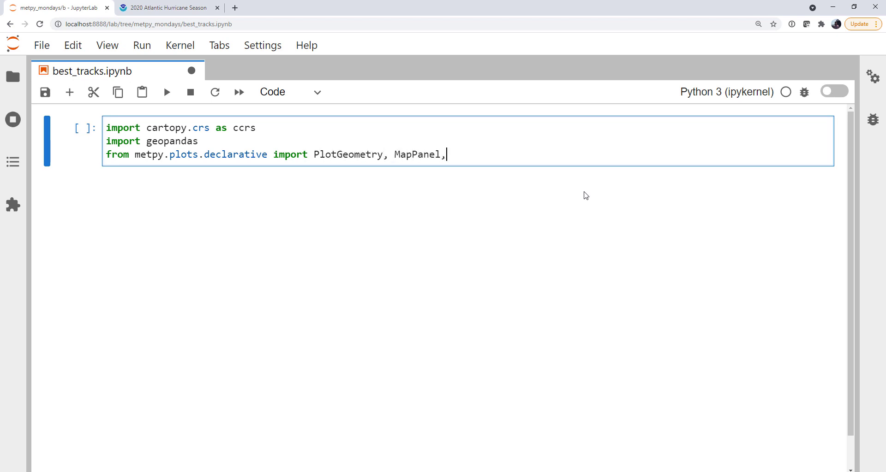
text(Panelcont)
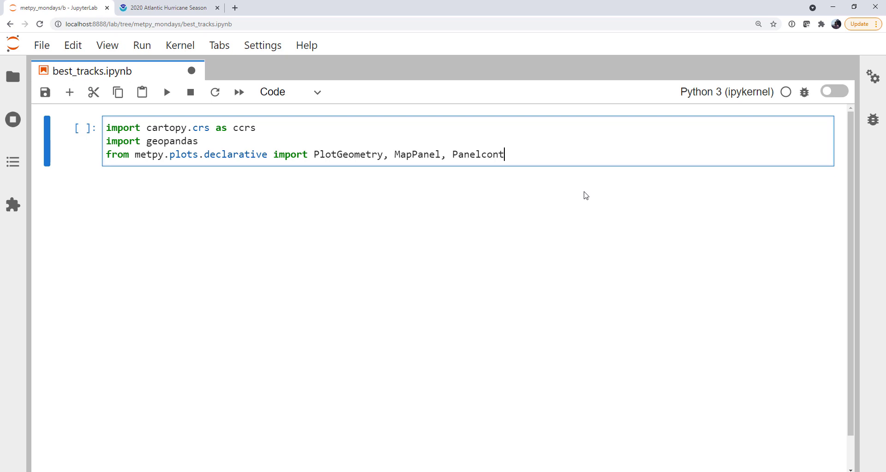
text(ainer)
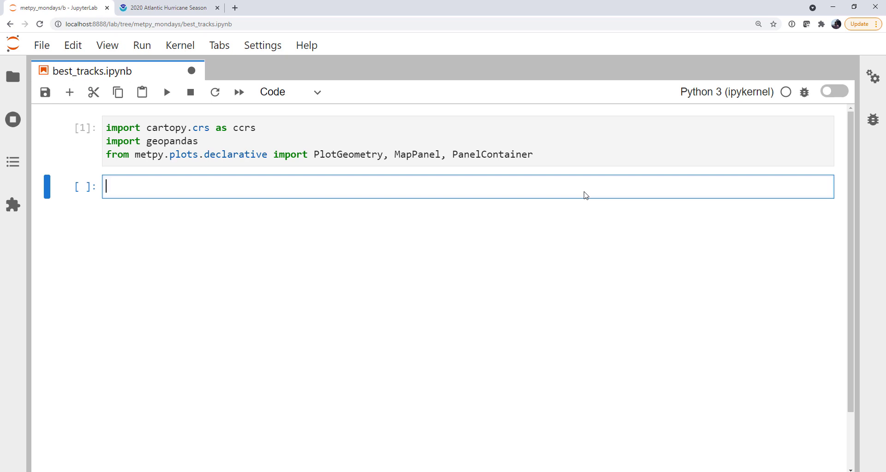
- Begin a storms dictionary in a new cell with an 'Arthur' key
text(storms =)
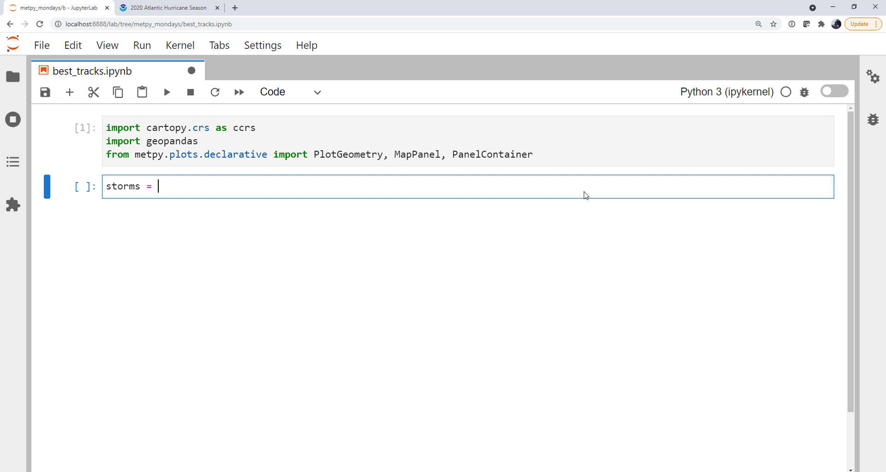
text({')
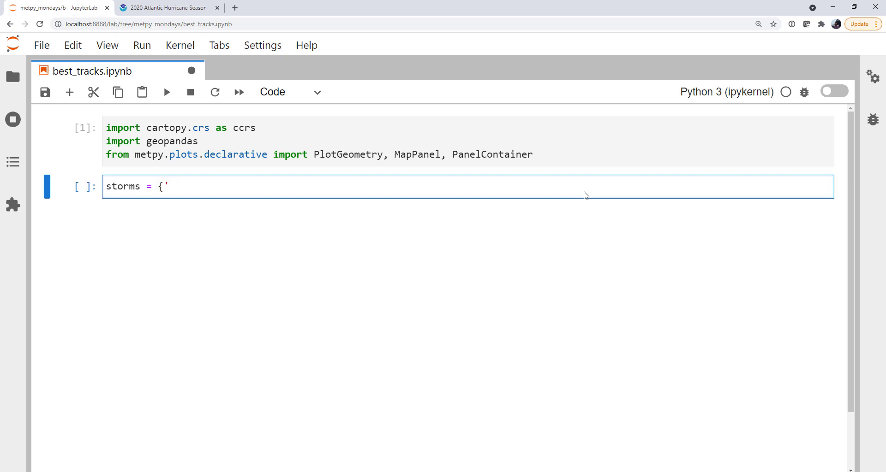
text(Arthur)
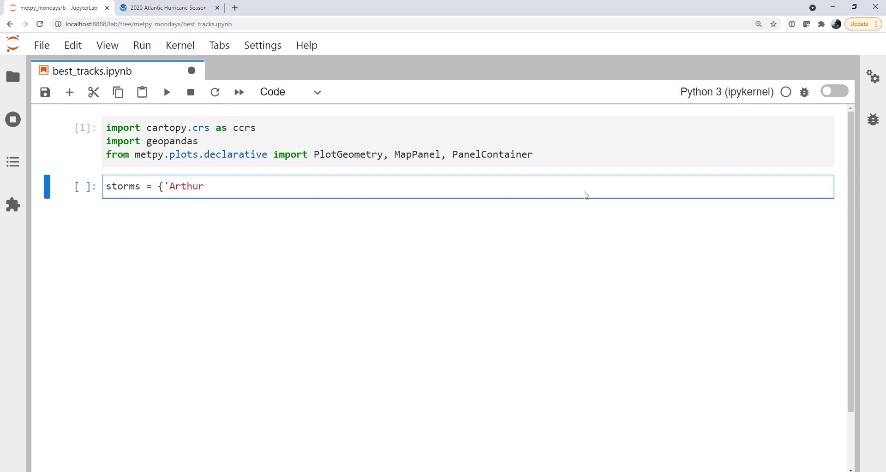
text(':)
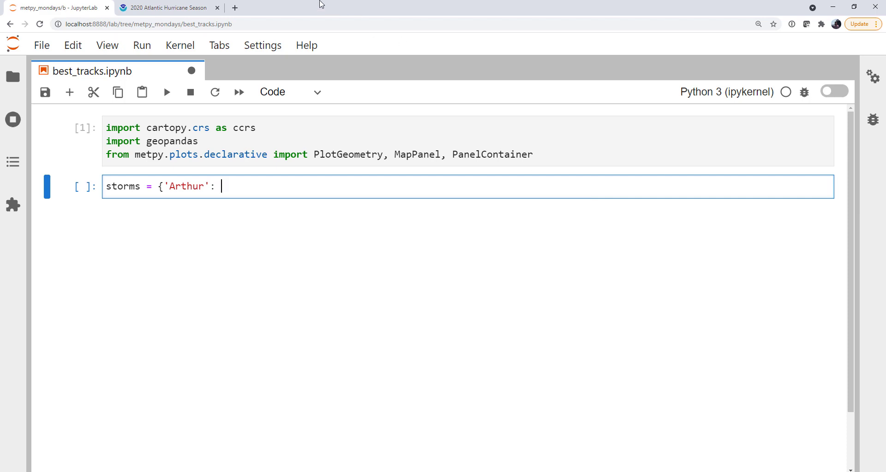
- Copy the link address of Arthur's shapefile from the NHC 2020 season page
click(164, 8)
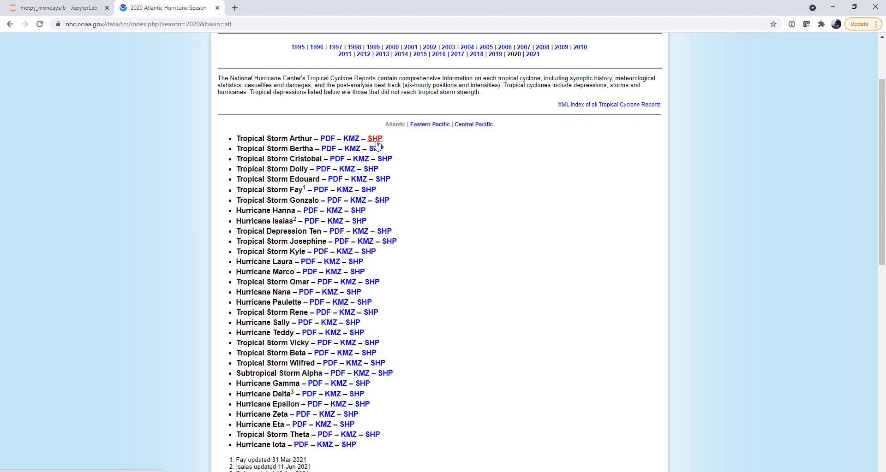
right_click(374, 138)
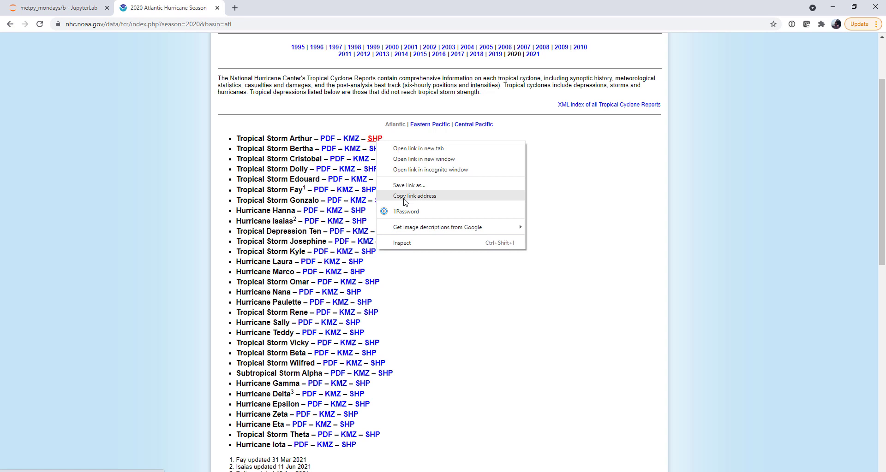
click(56, 8)
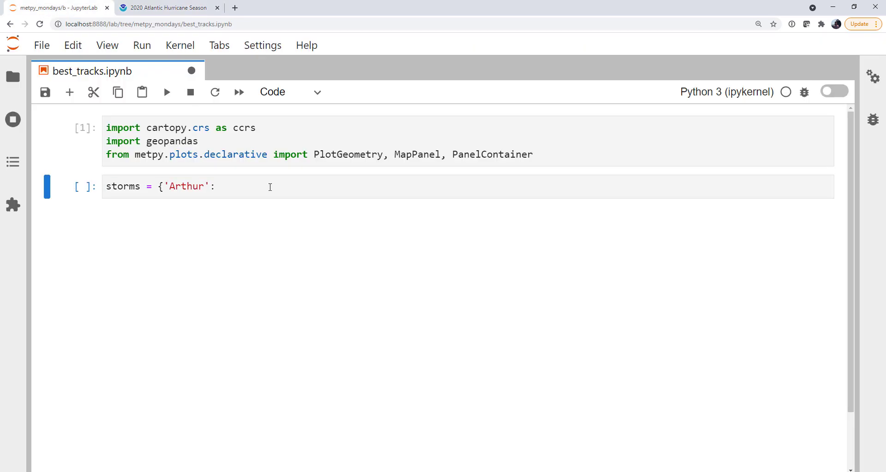
text('https://www.nhc.noaa.gov/gis/best_track/al012020_best_track.zip',)
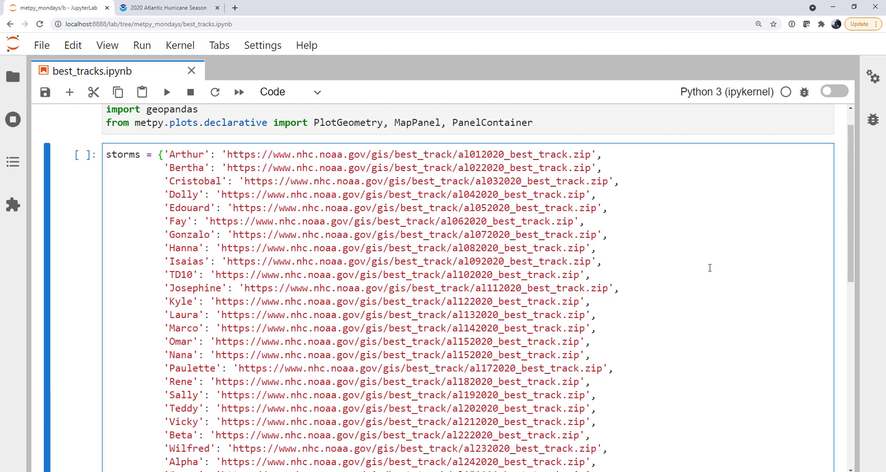
mouse_move(742, 267)
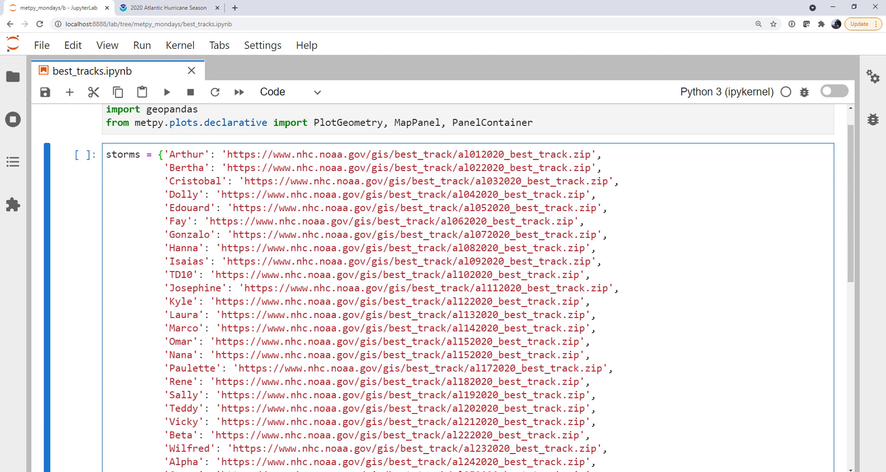
mouse_move(757, 319)
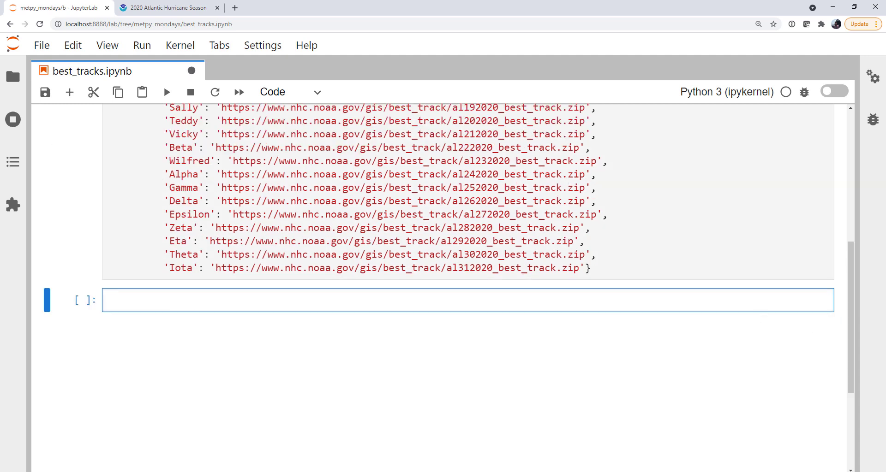
mouse_move(864, 366)
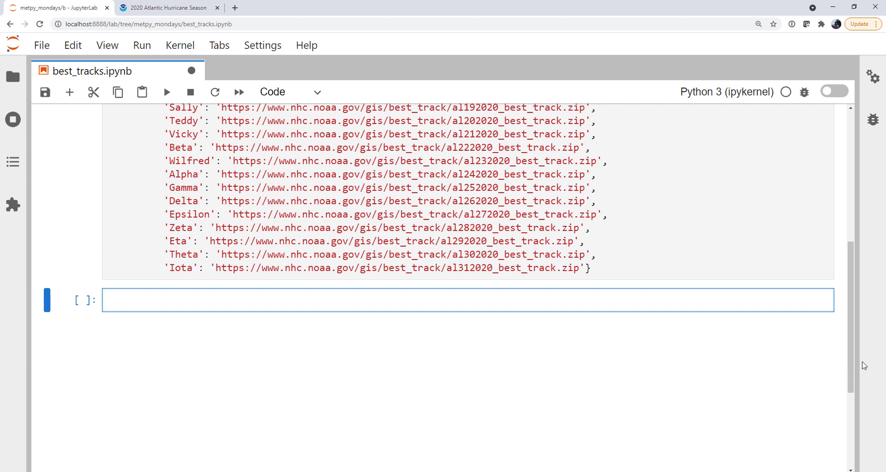
- Write tracks = {name: geopandas.read_file(url) for name, url in storms.items()}
text(tracks = {)
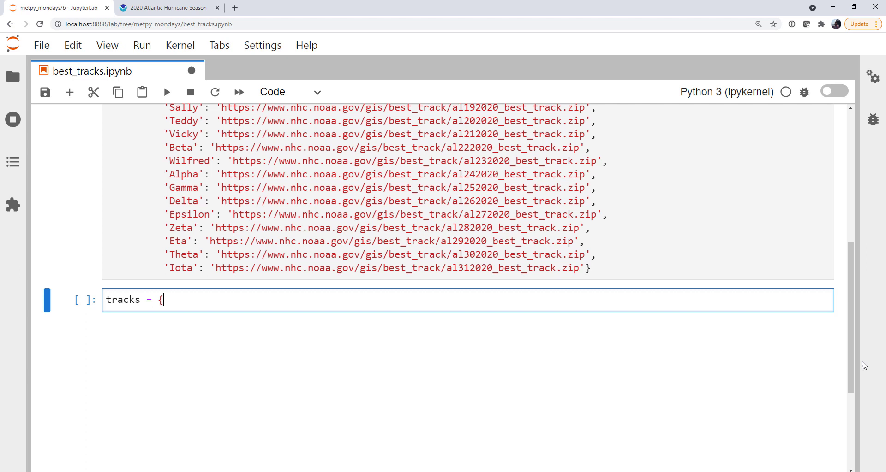
text(})
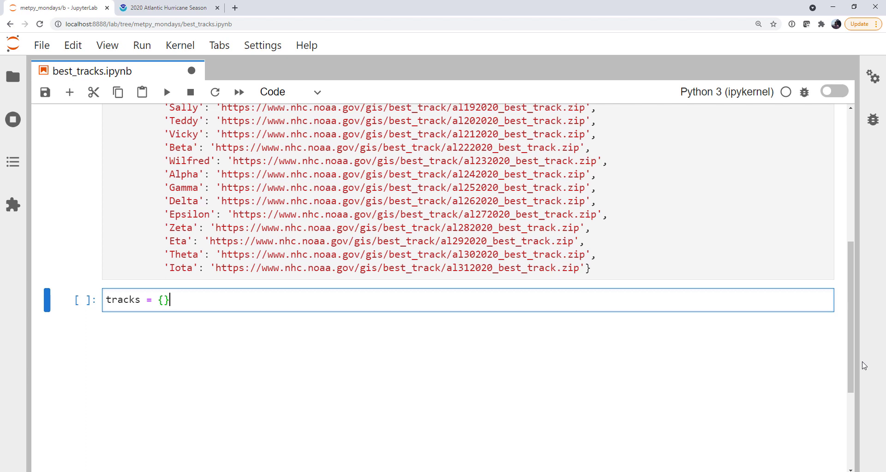
text(n)
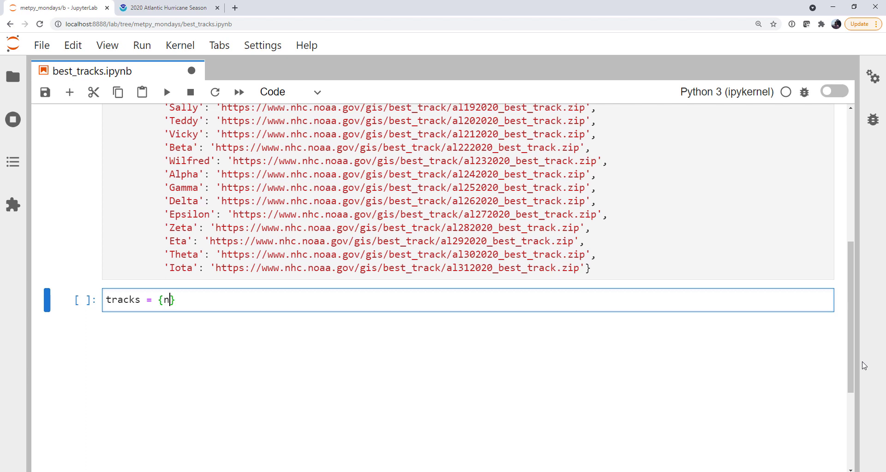
text(ame:)
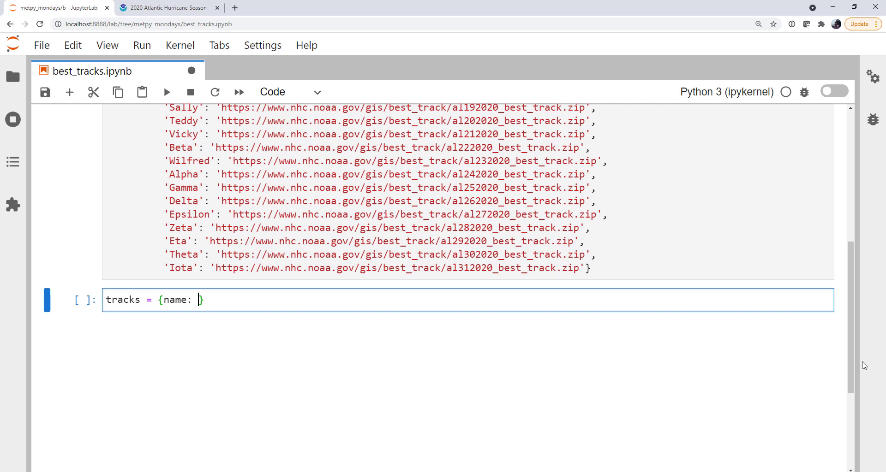
text(geopandas)
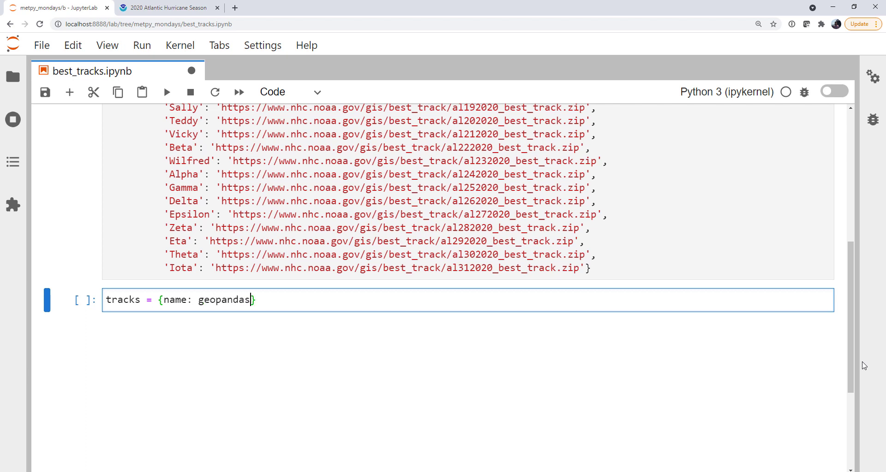
text(.read_file)
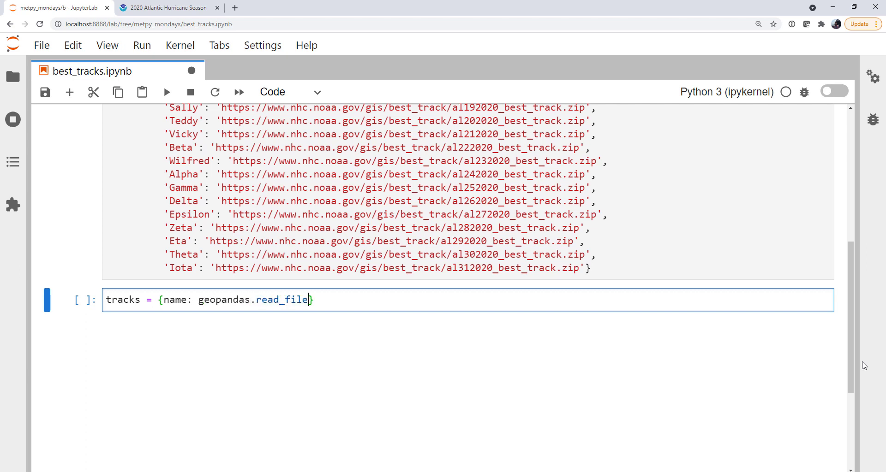
text((url))
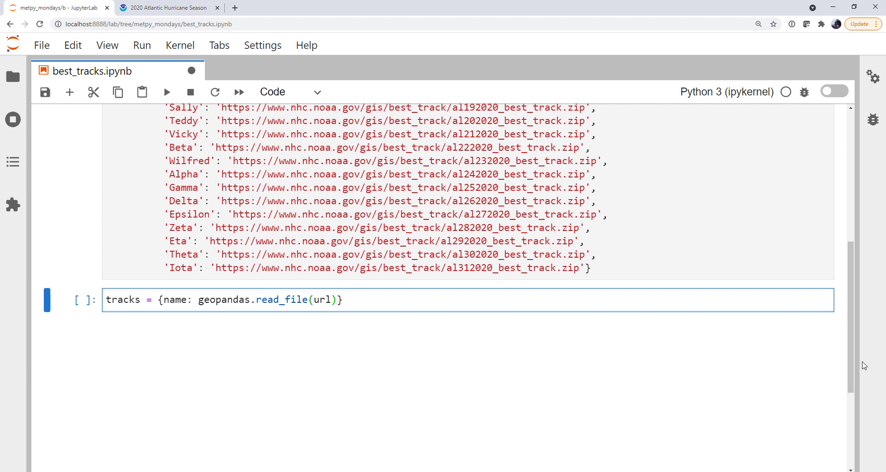
text(for name,)
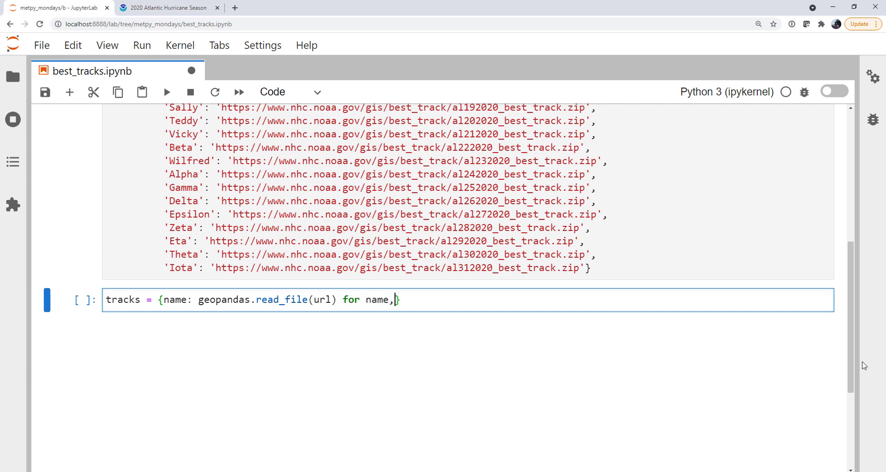
text(url in storms.items)
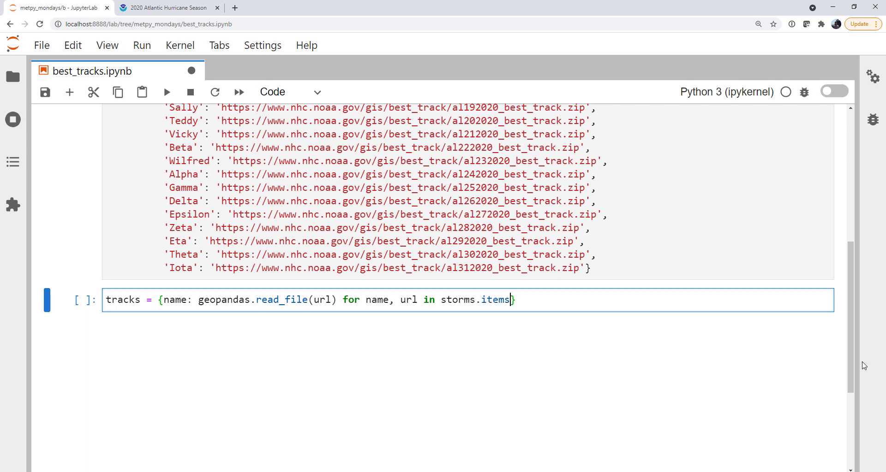
text(())
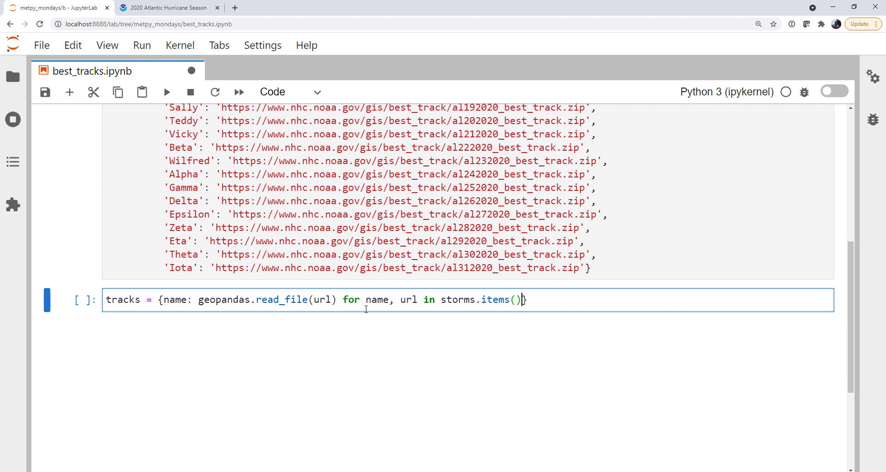
mouse_move(461, 252)
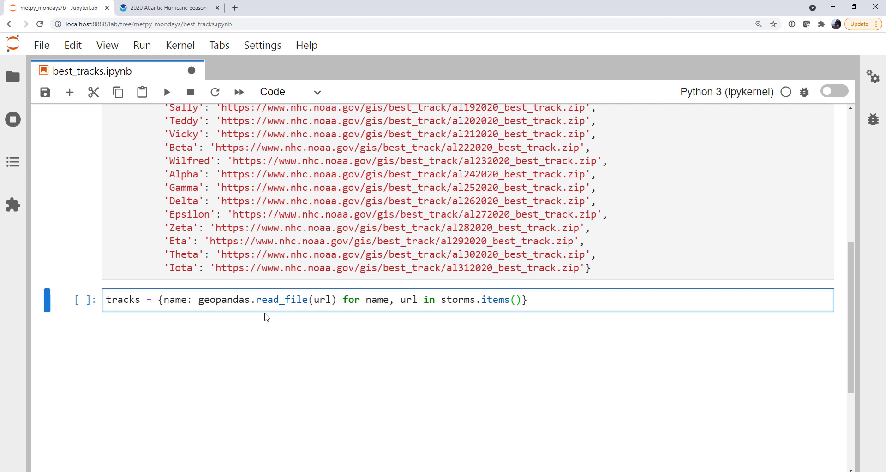
mouse_move(259, 302)
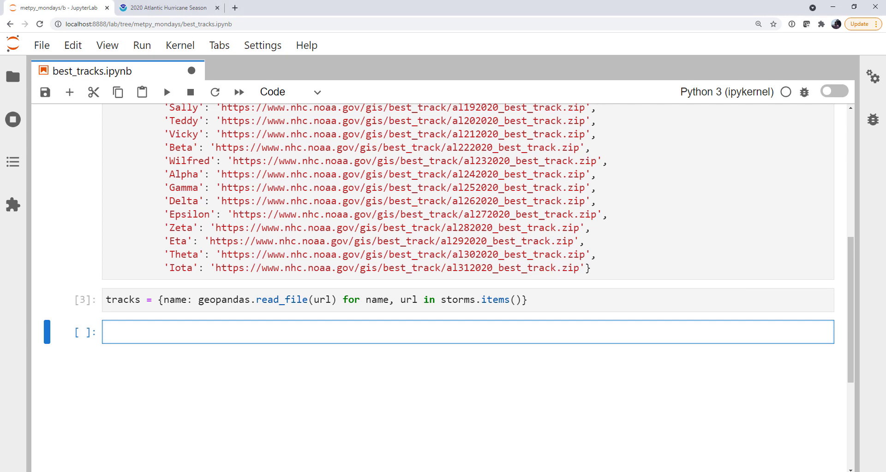
- Display tracks['Arthur'] and scroll through its 18-row best-track table
text(tracks['A)
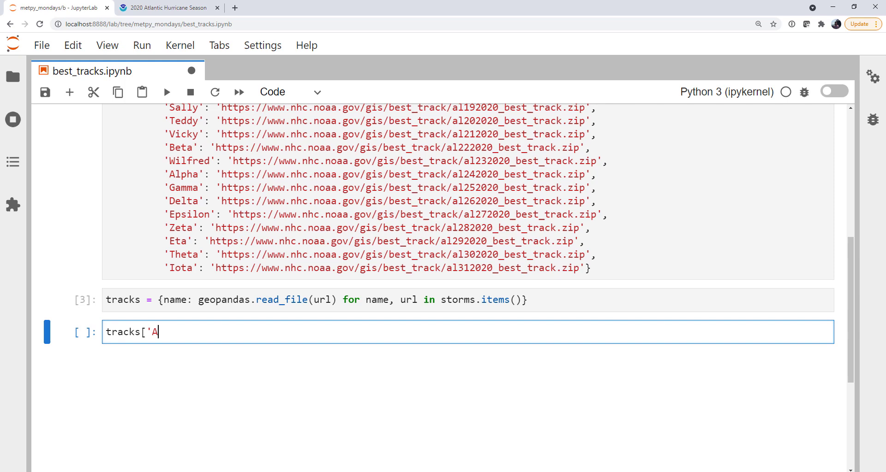
text(rthur'])
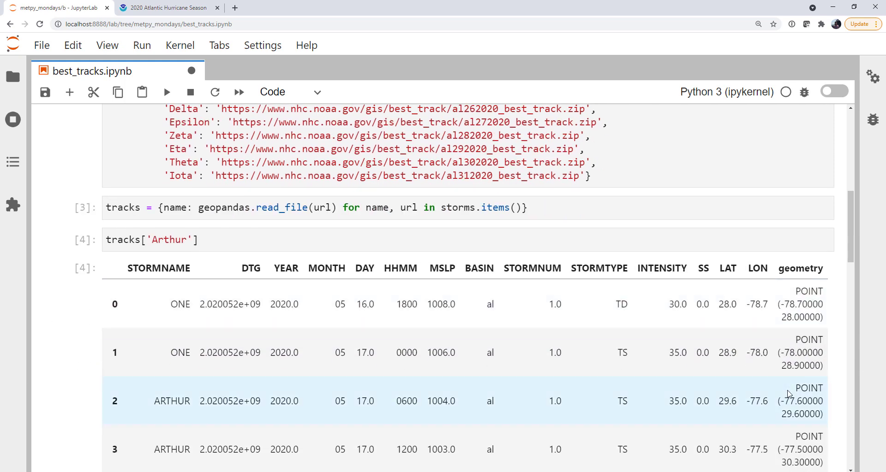
scroll(down, 3)
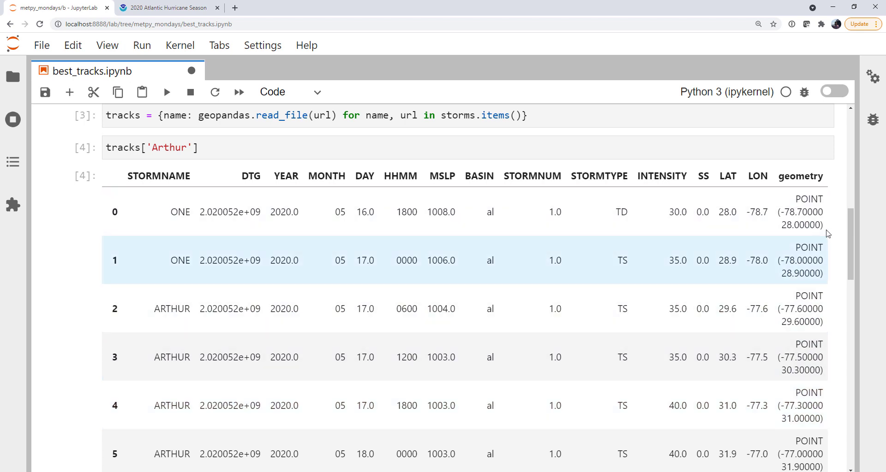
mouse_move(653, 246)
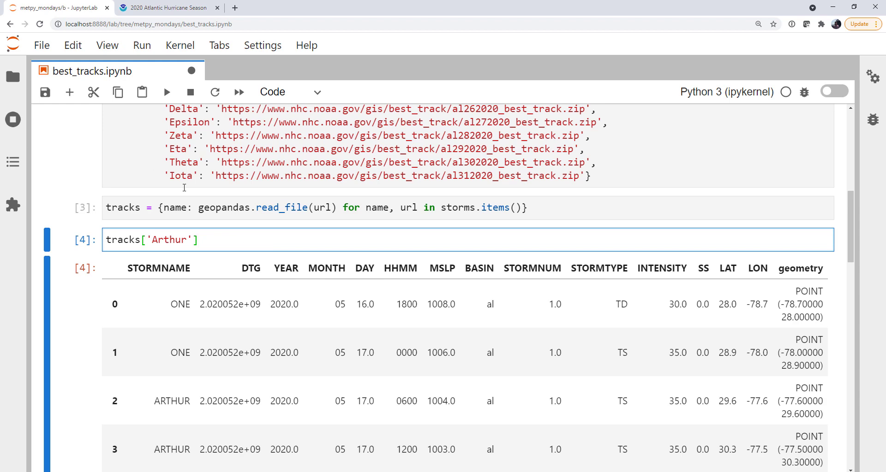
scroll(down, 3)
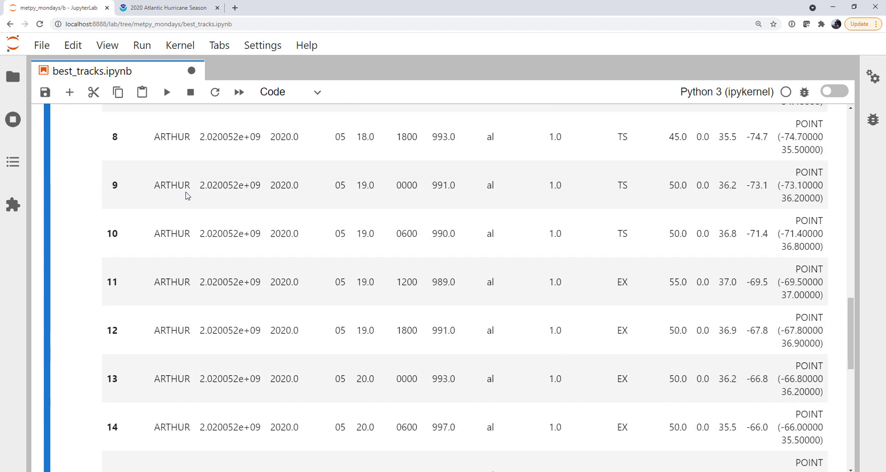
scroll(down, 3)
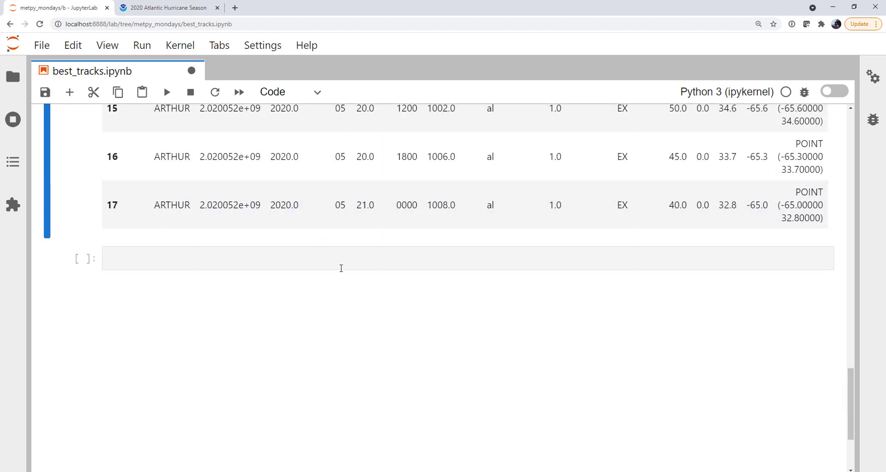
click(339, 259)
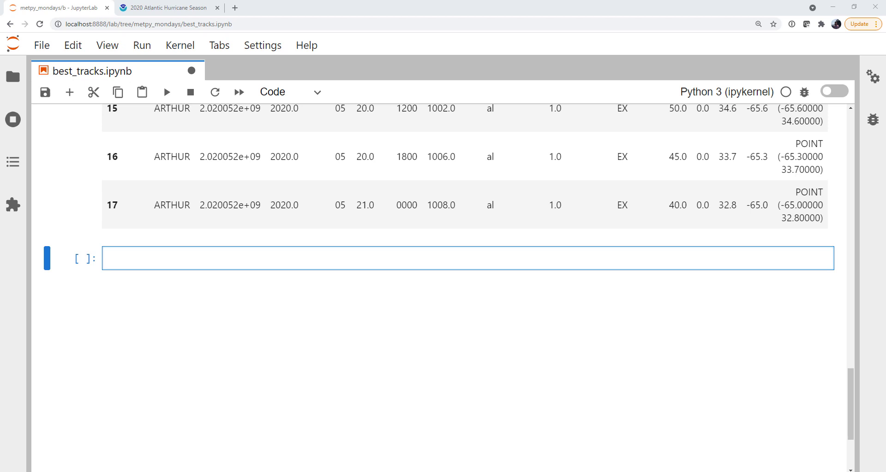
- Run a cell defining the colors list of about 30 named colours, blue through royalblue
click(226, 259)
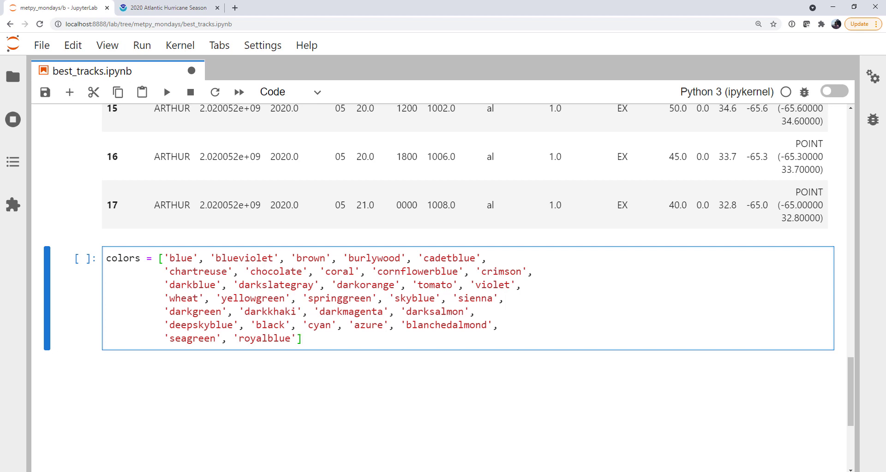
key(shift+enter)
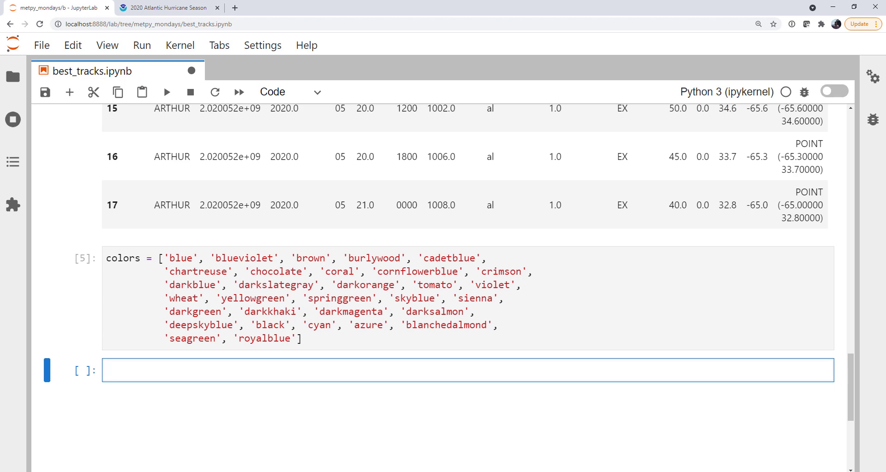
scroll(down, 3)
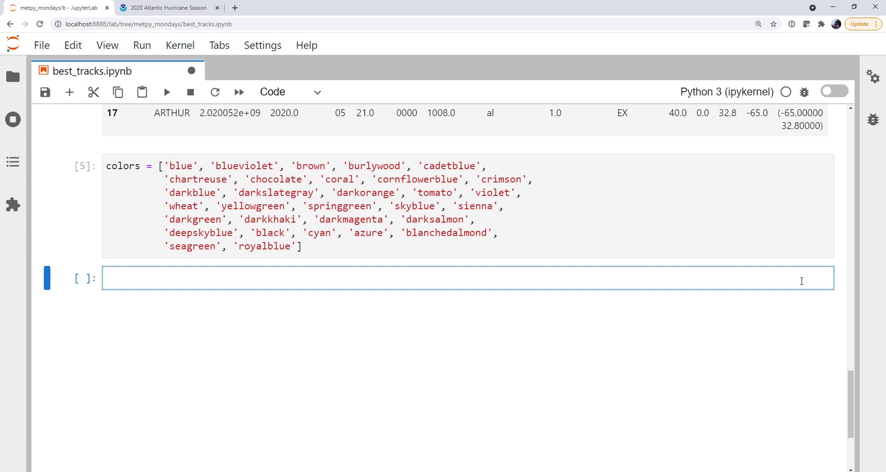
- Start a loop over enumerate(tracks) that builds a PlotGeometry from each track's geometry
text(goes)
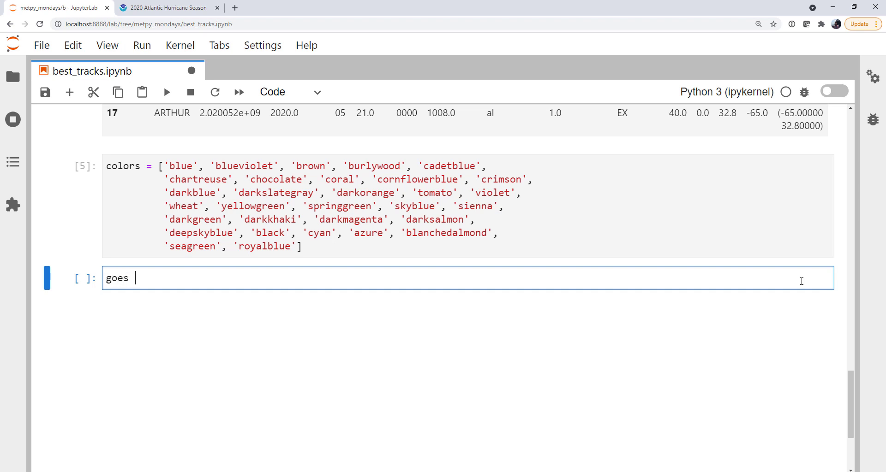
text(= [])
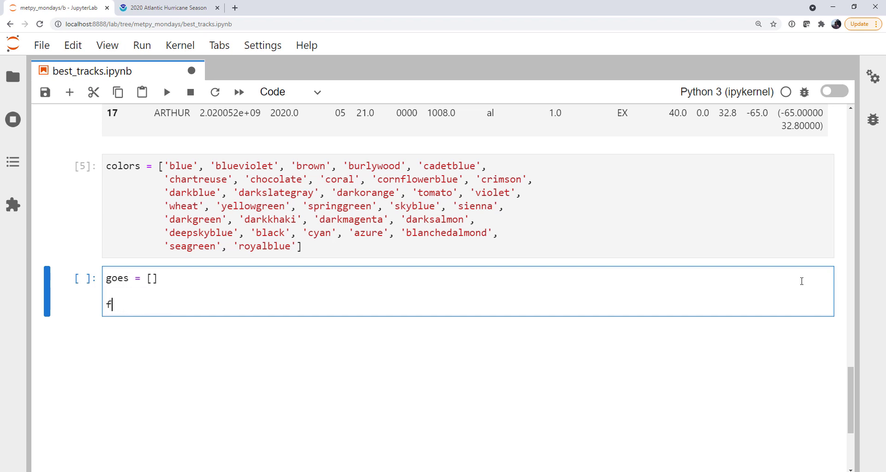
text(or i)
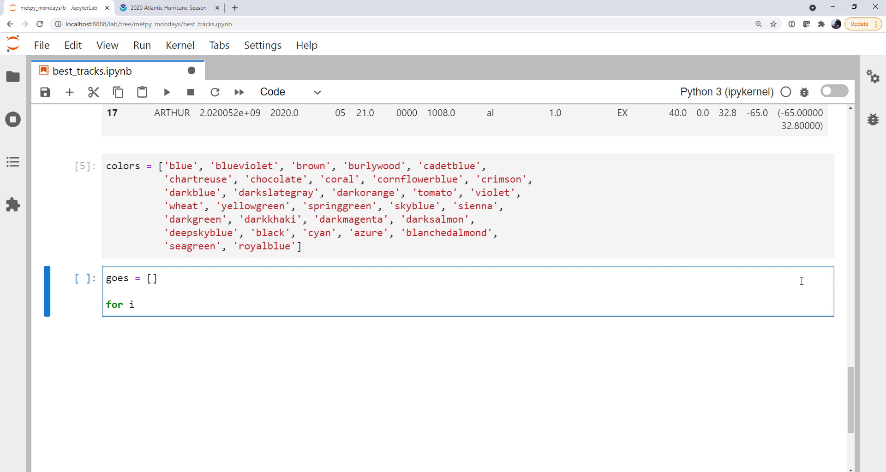
text(,)
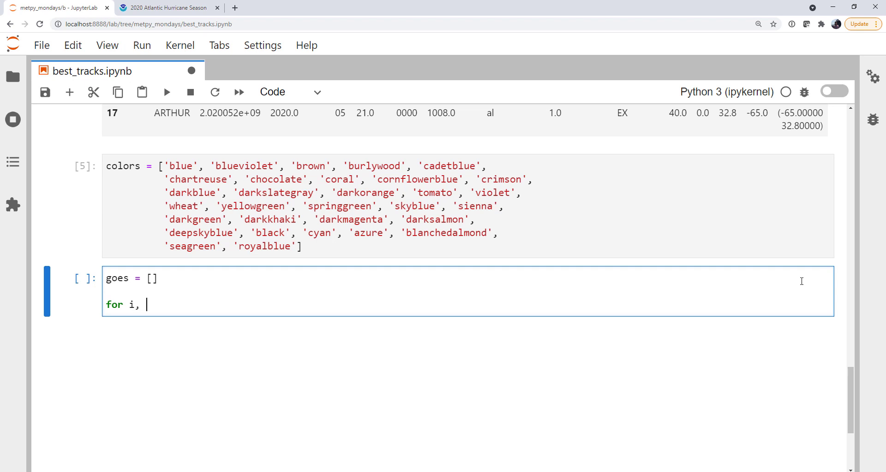
text(t in enu)
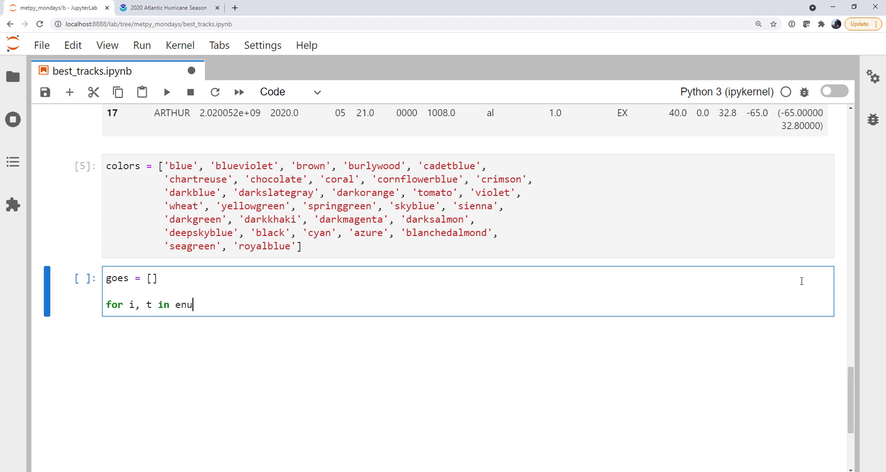
text(merate(t)
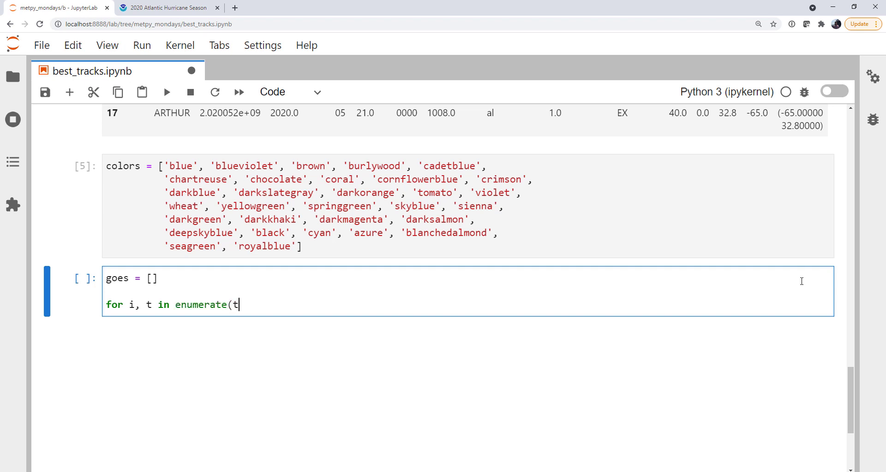
text(racks):)
text(t =)
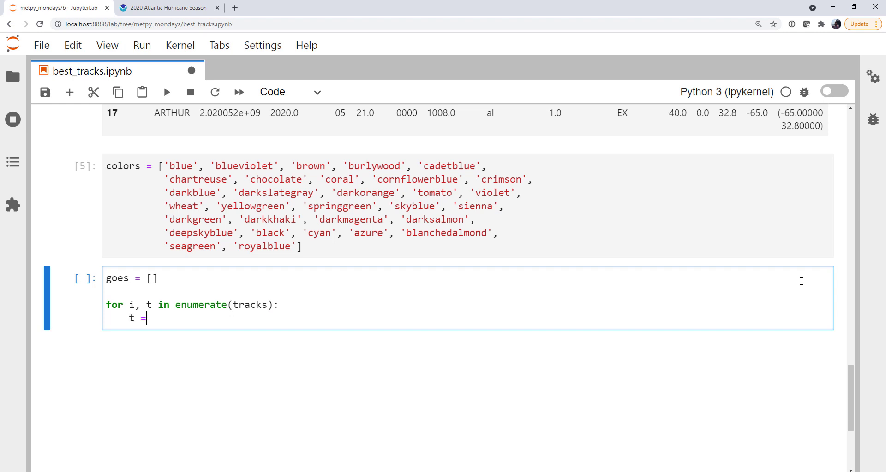
text(tracks)
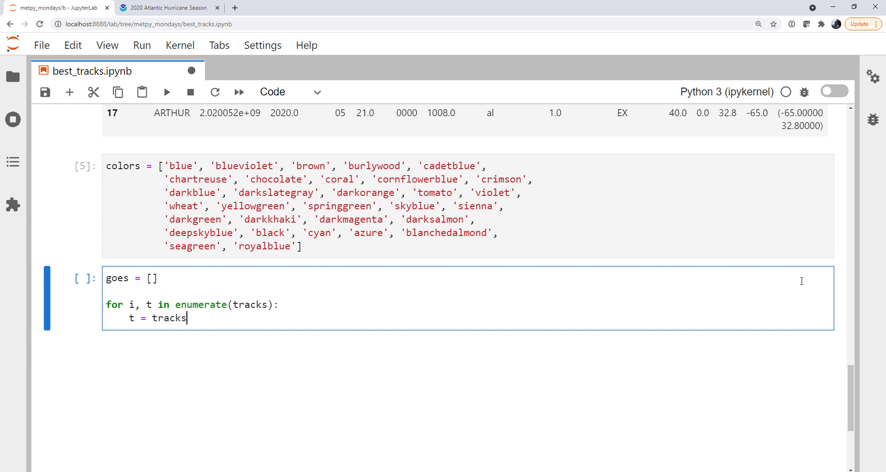
text([t)
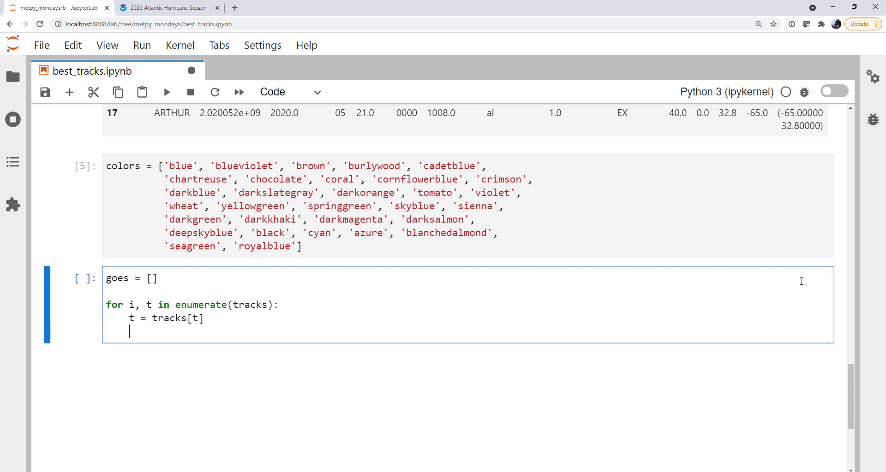
text(geo = Pl)
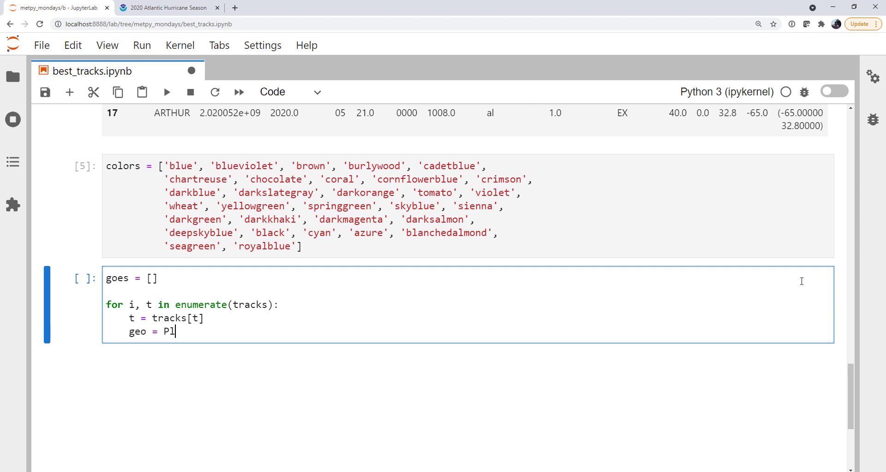
text(lotGeometry()
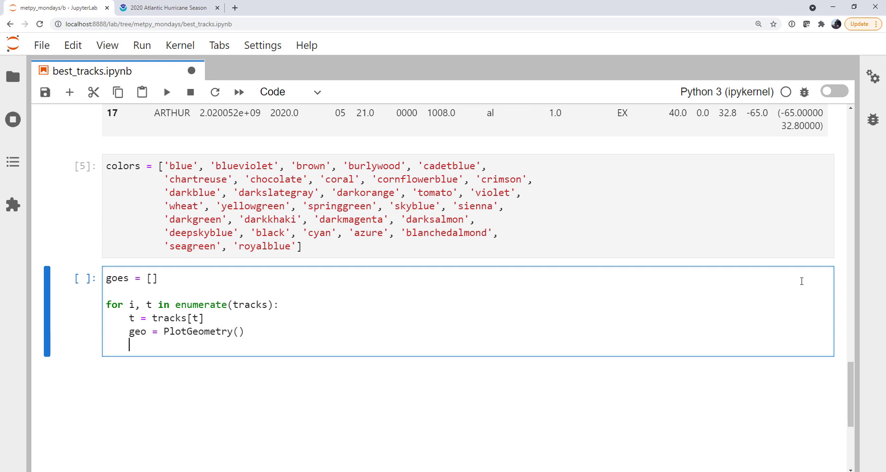
text(g)
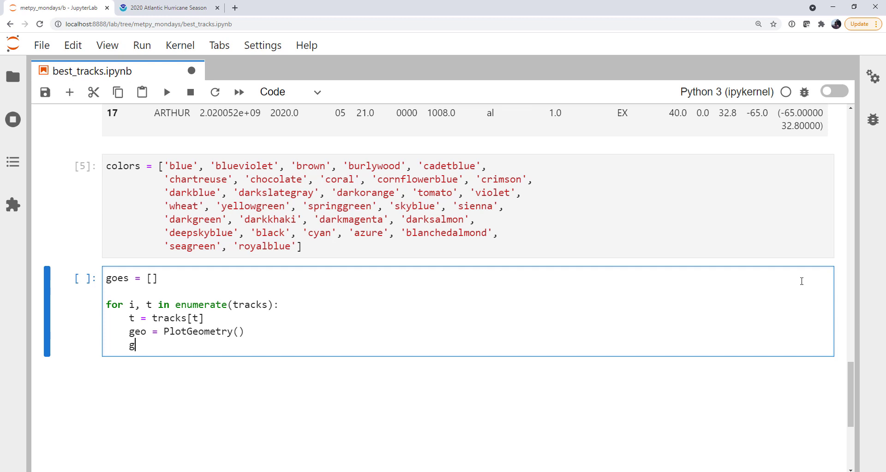
text(eo.)
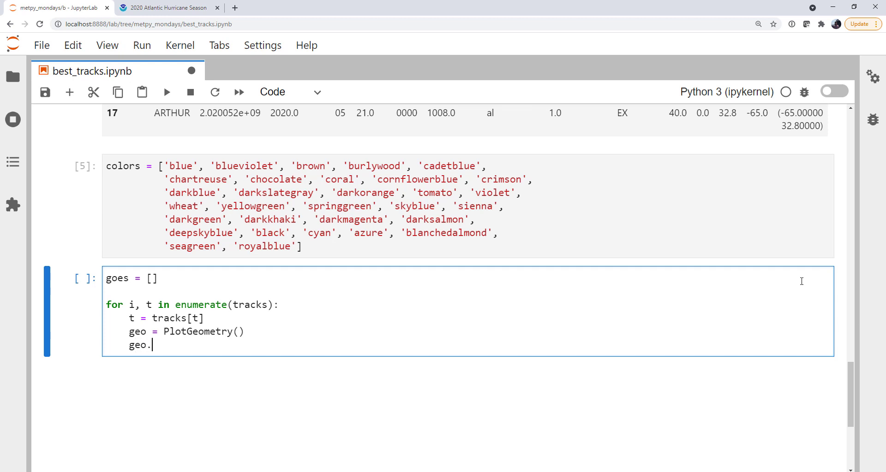
text(geometry)
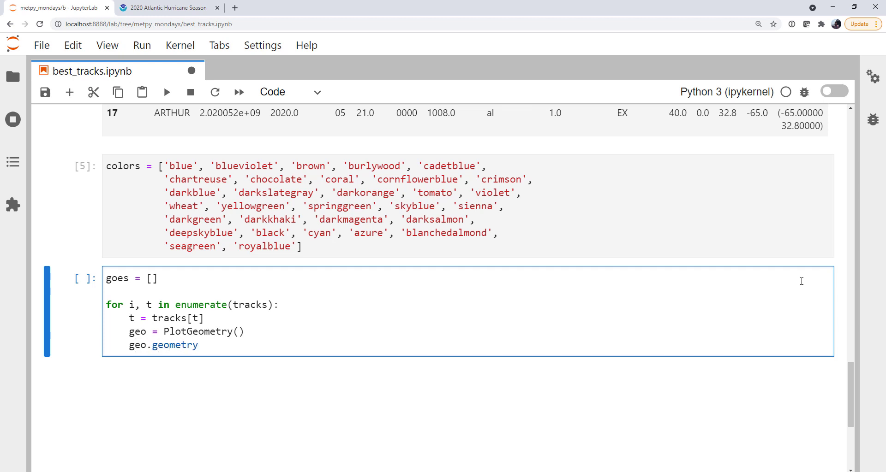
text(= t[)
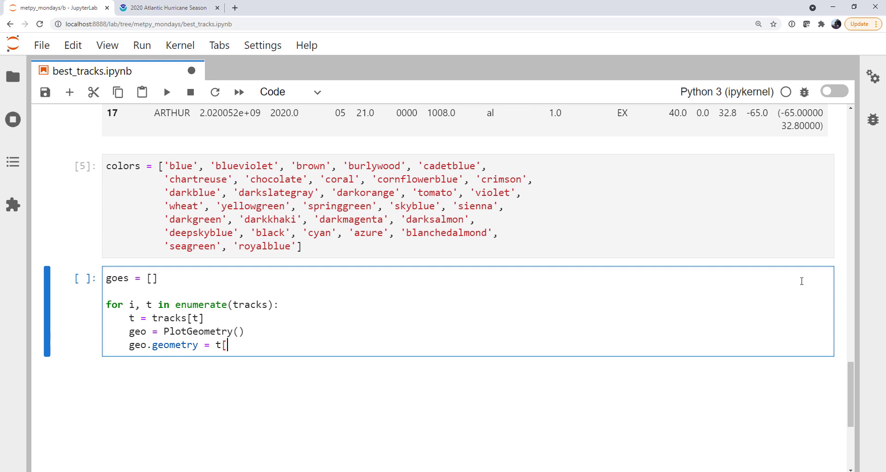
text('geo)
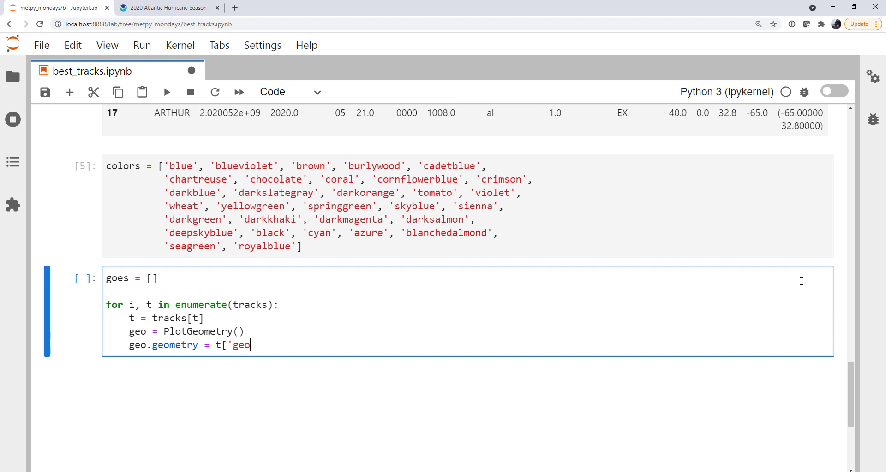
text(metry'])
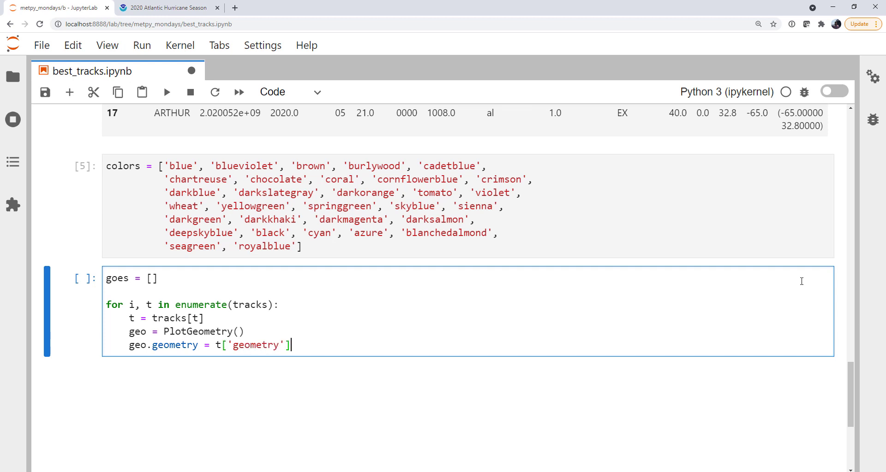
- Set each geometry's fill to colors[i] and stroke to 'white', appending it to the list
text(geo.fill)
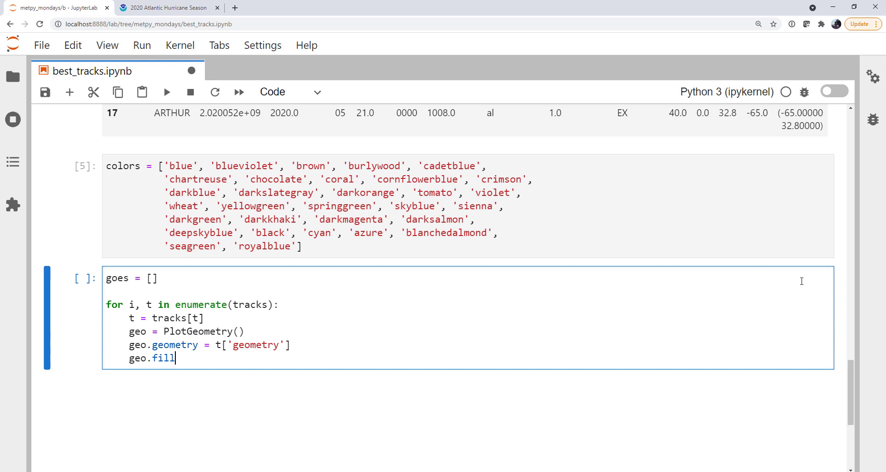
text(= ')
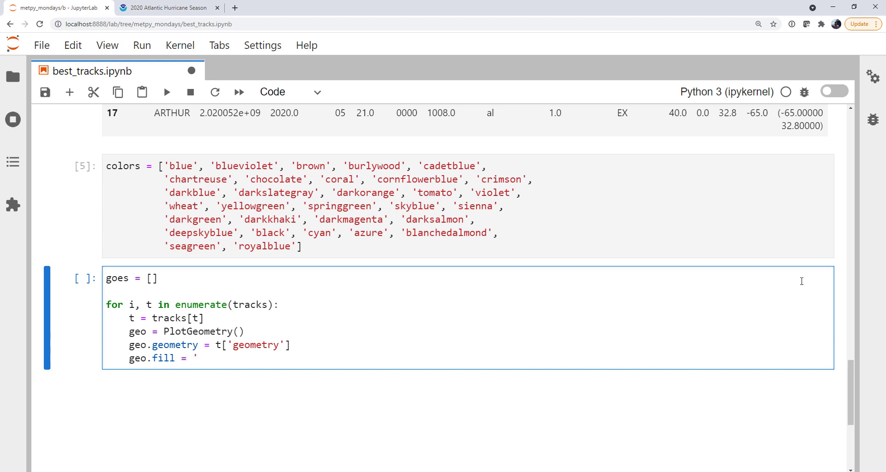
text(colors[)
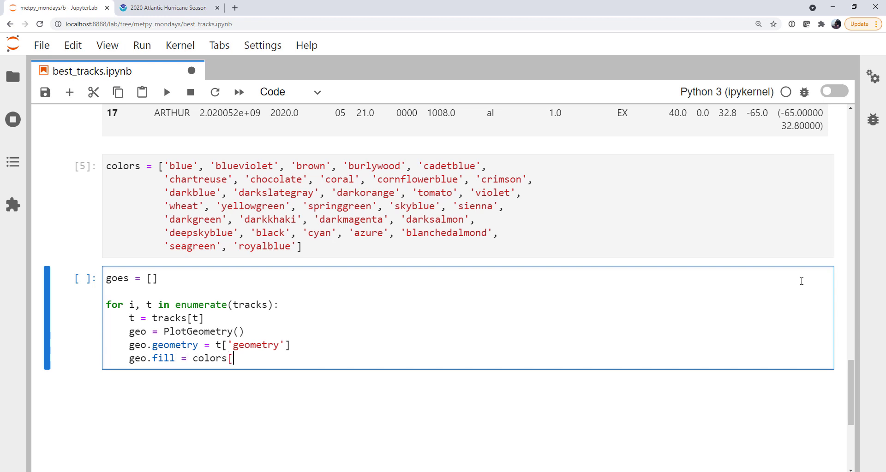
text(i])
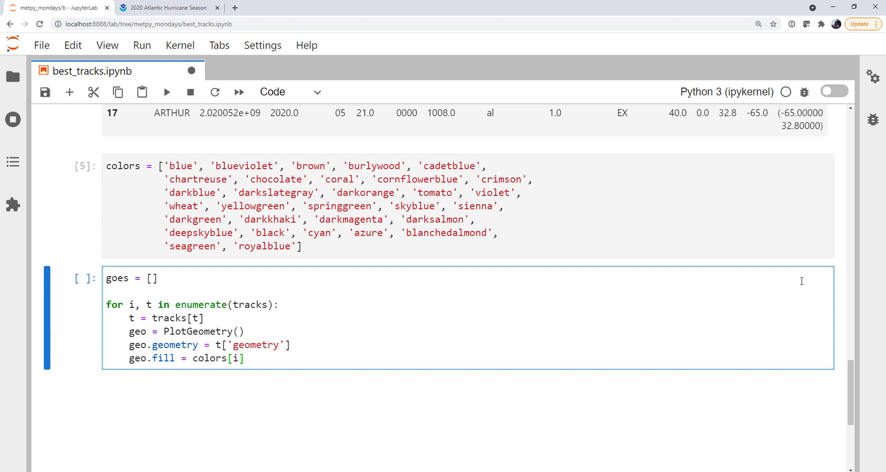
text(ge)
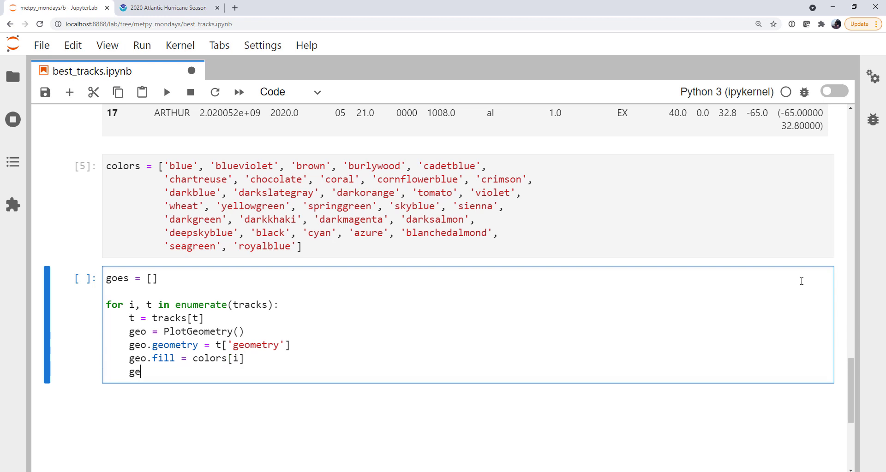
text(o.stroke =)
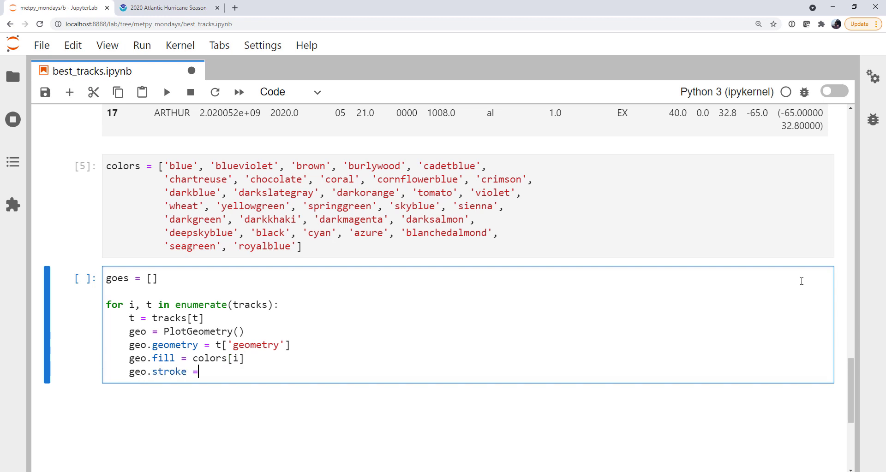
text('white')
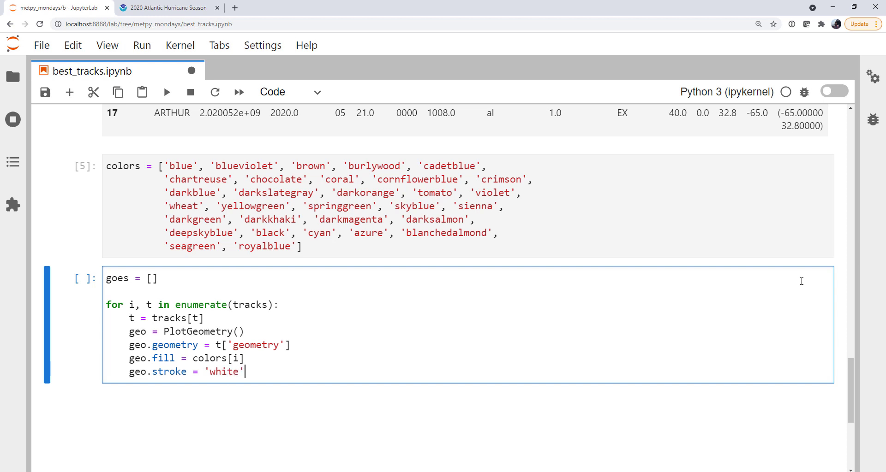
text(g)
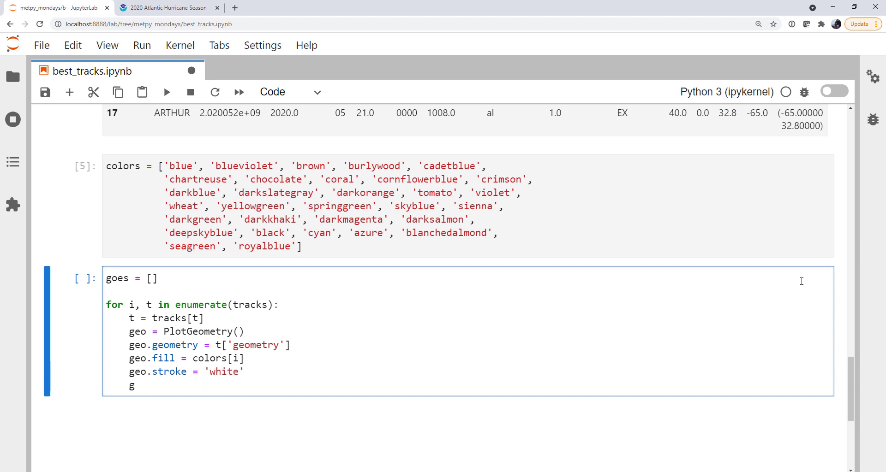
text(eos.appen)
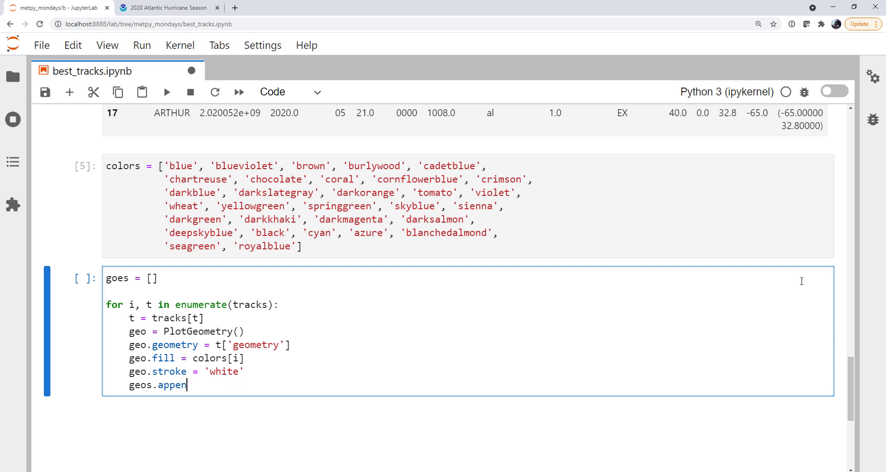
text(d()
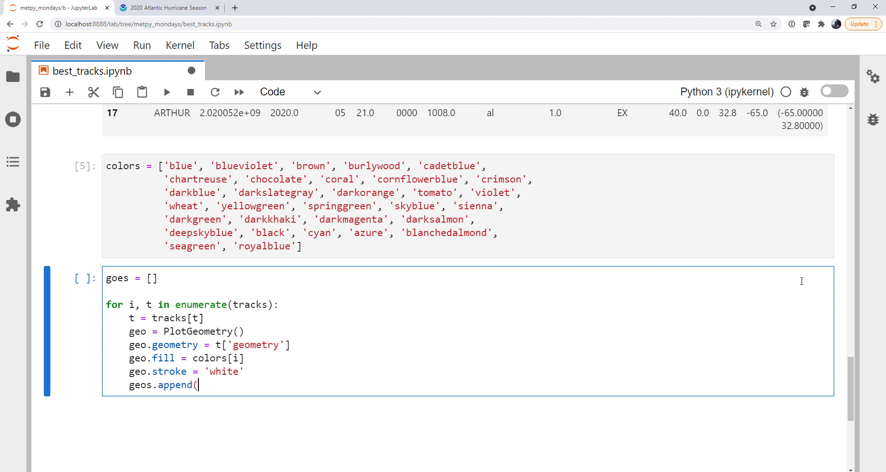
text(geo)
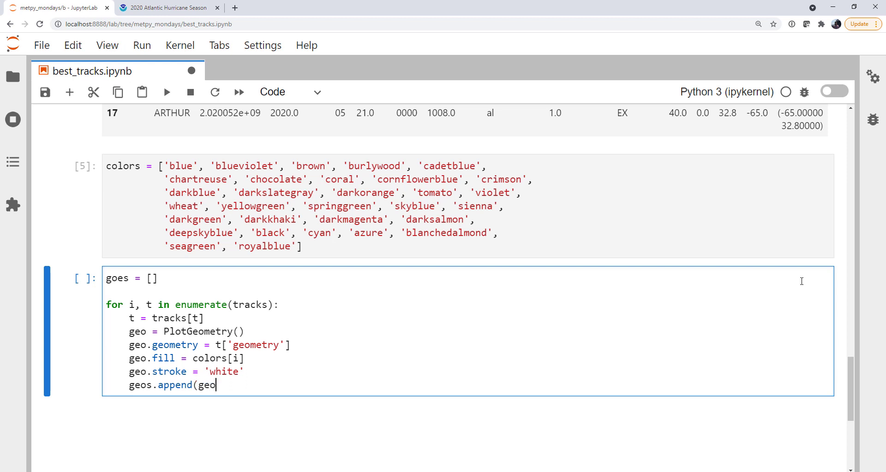
text())
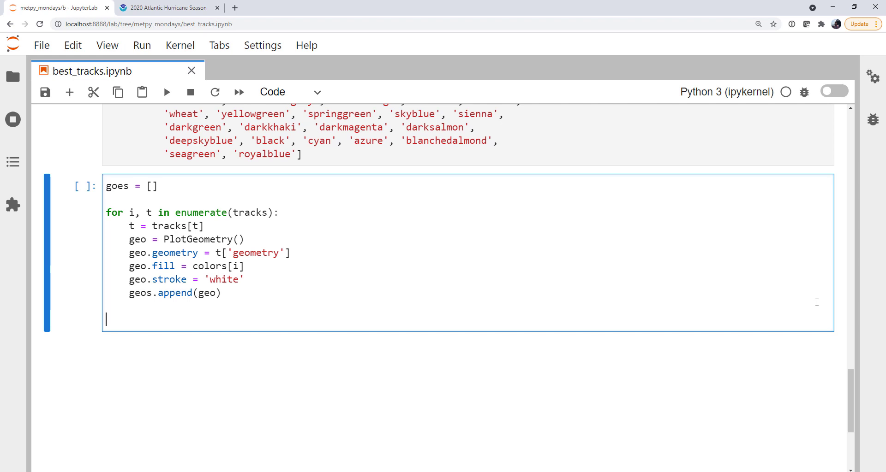
- Create a PlateCarree MapPanel with lakes, land, ocean and states layers
text(panel =)
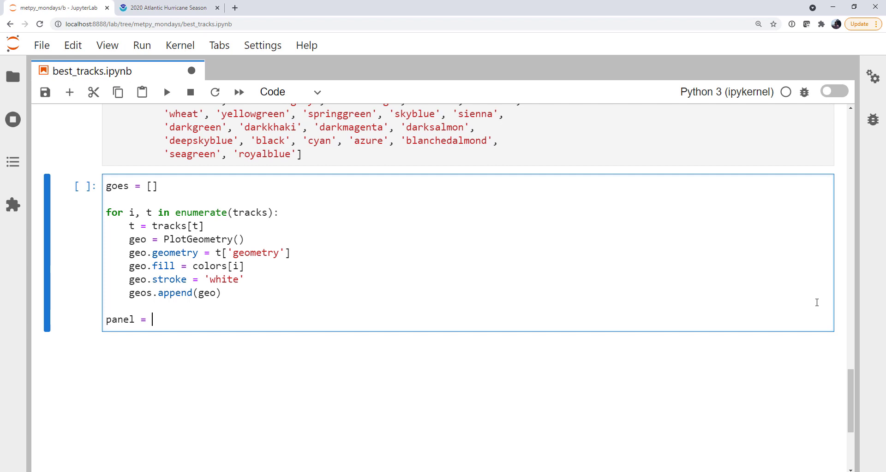
text(MapPanel)
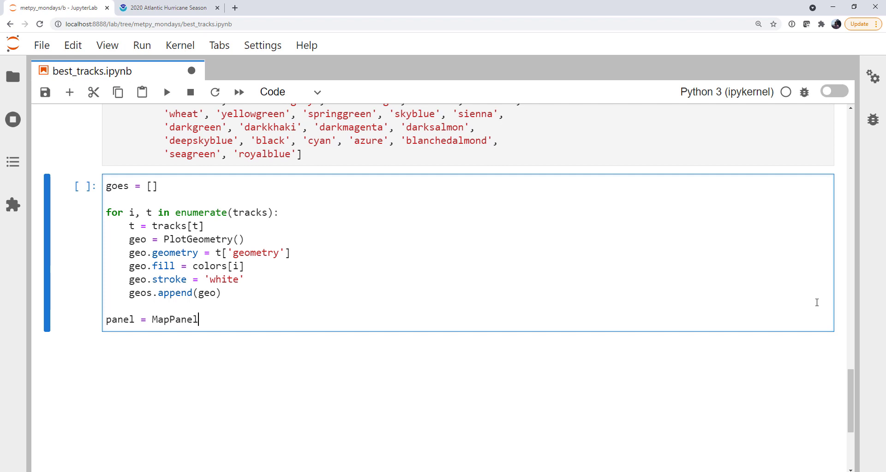
text(())
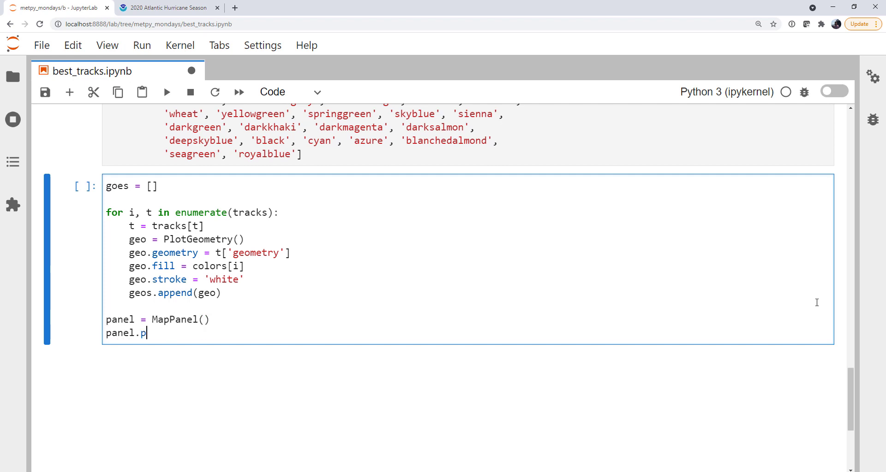
text(rojection)
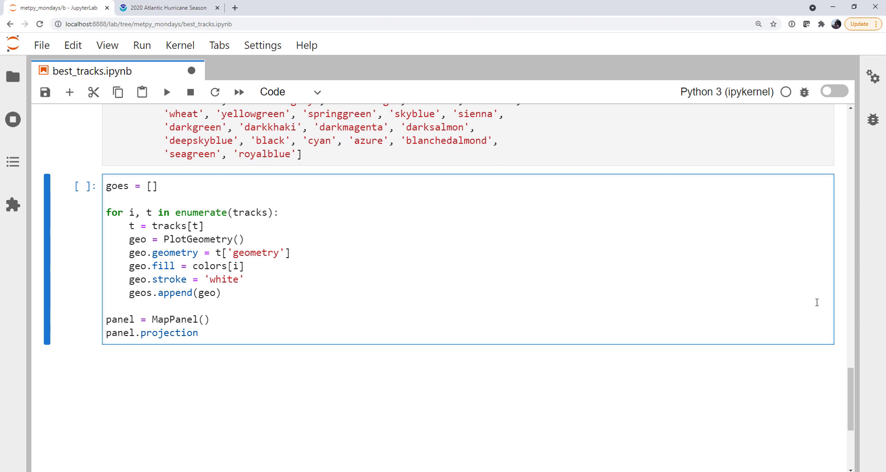
text(= ccrs.P)
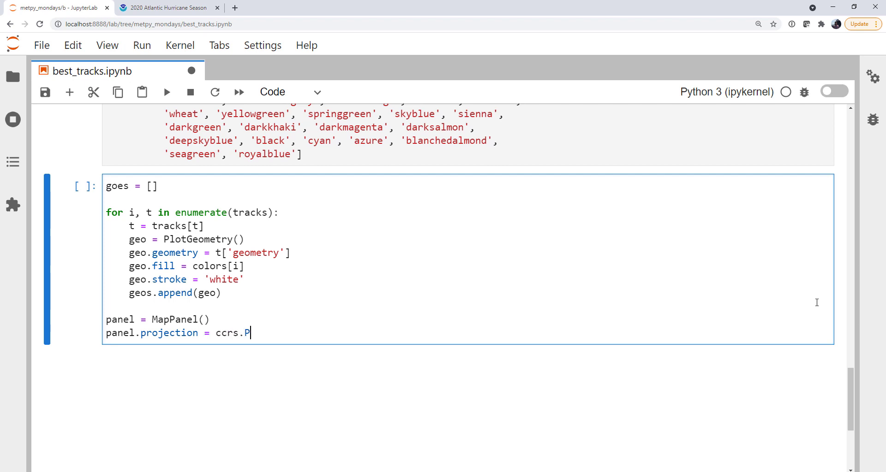
text(lateCarree())
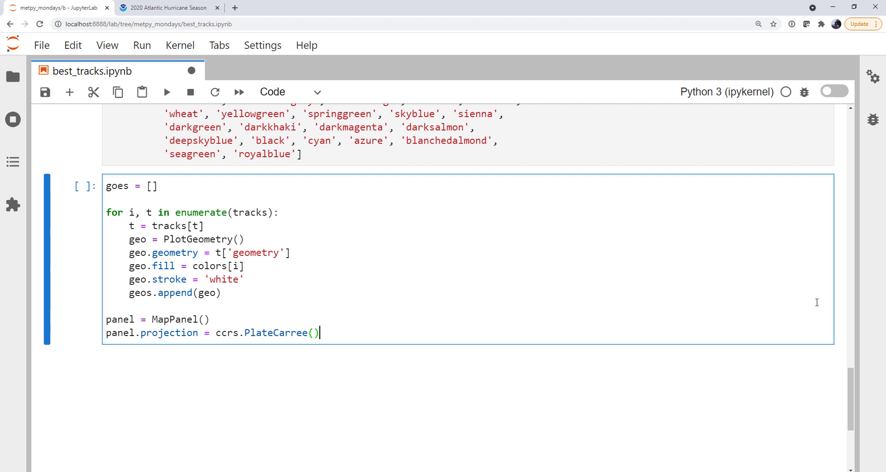
text(pa)
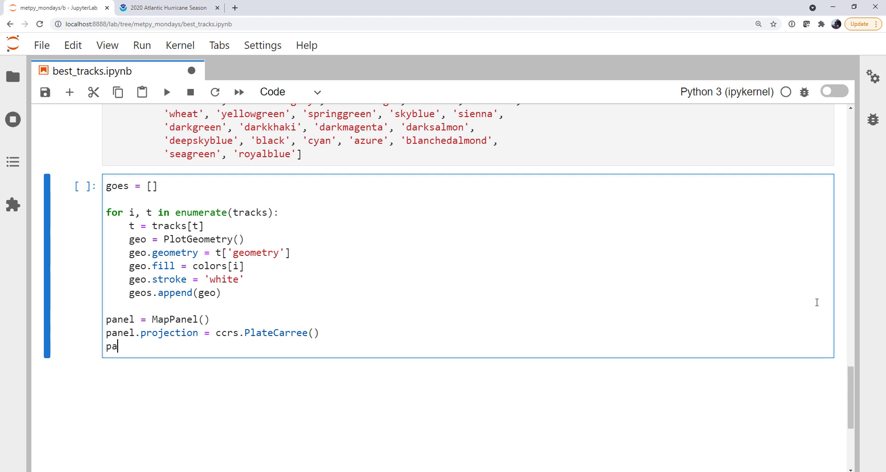
text(nel.layers=)
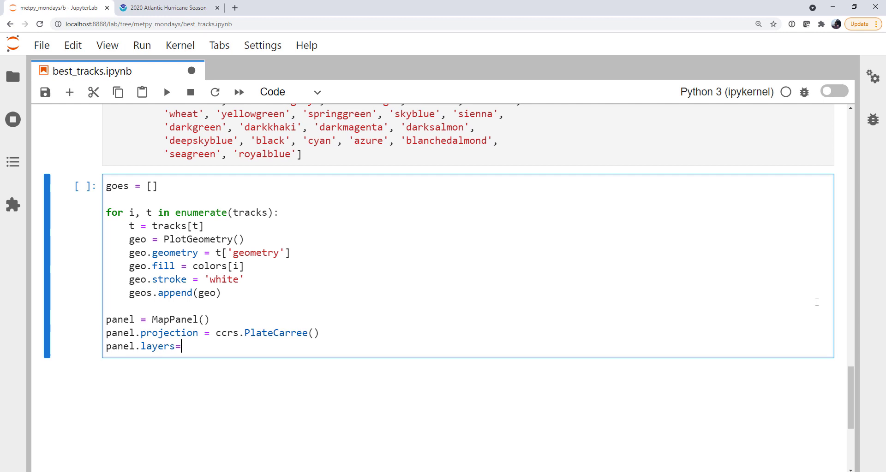
text(= [)
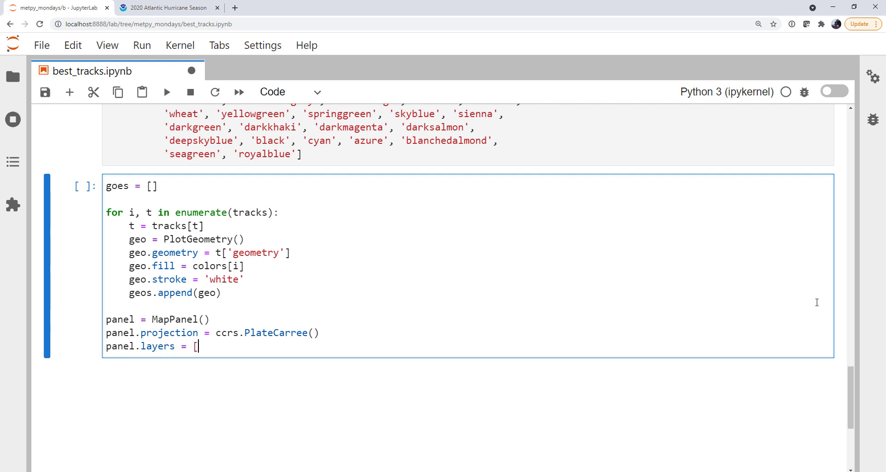
text('lak)
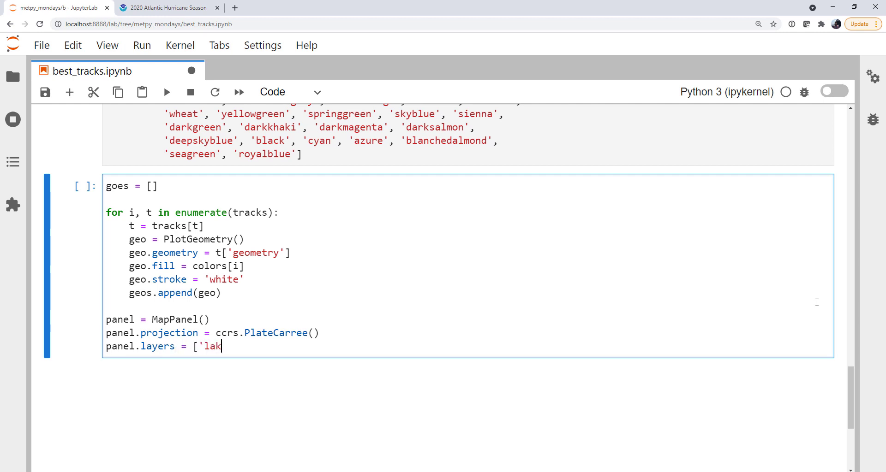
text(es', ')
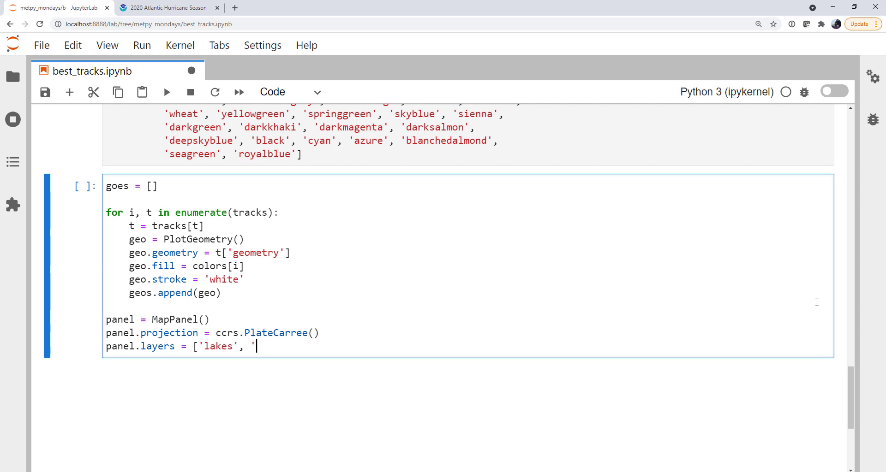
text(land', 'oc)
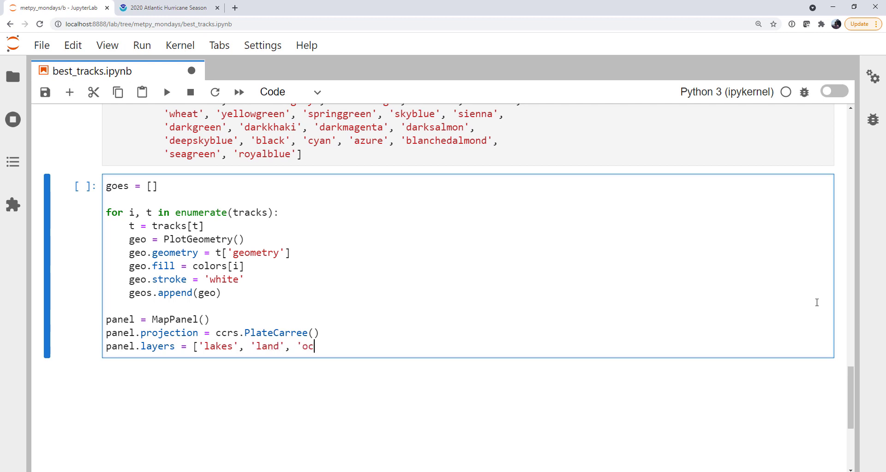
text(ean', 's)
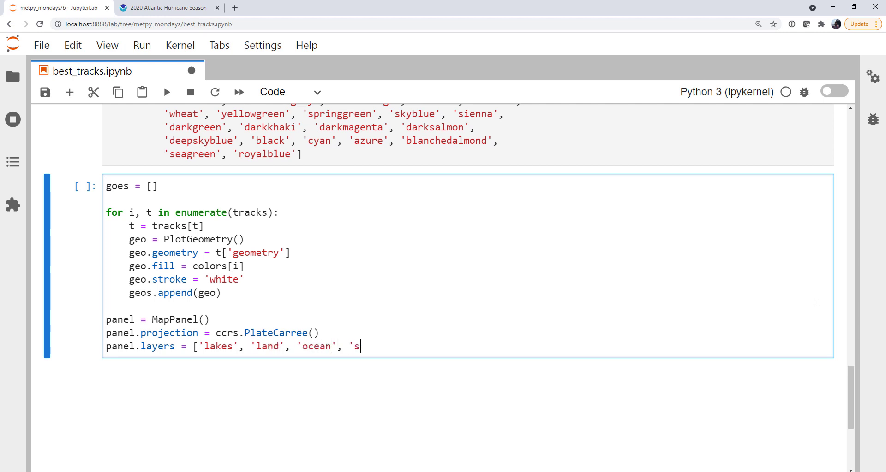
text(tates')
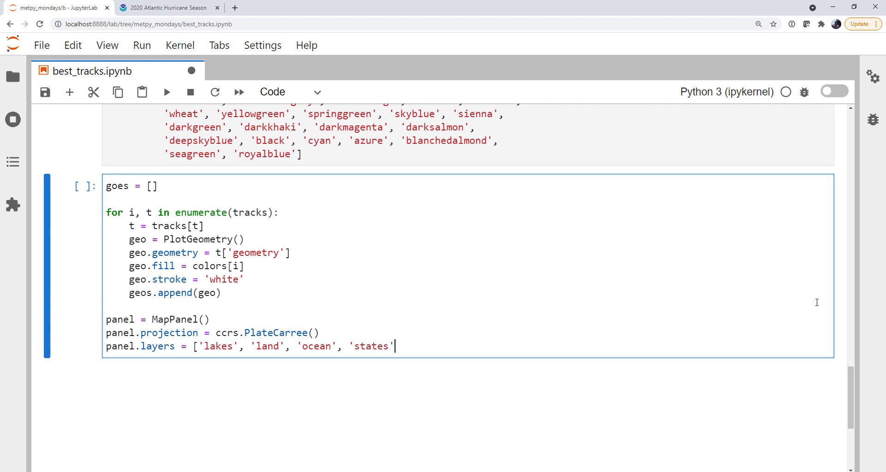
- Title the panel '2020 Hurricane Season' and assign the geometry list to panel.plots
text(panel.tit)
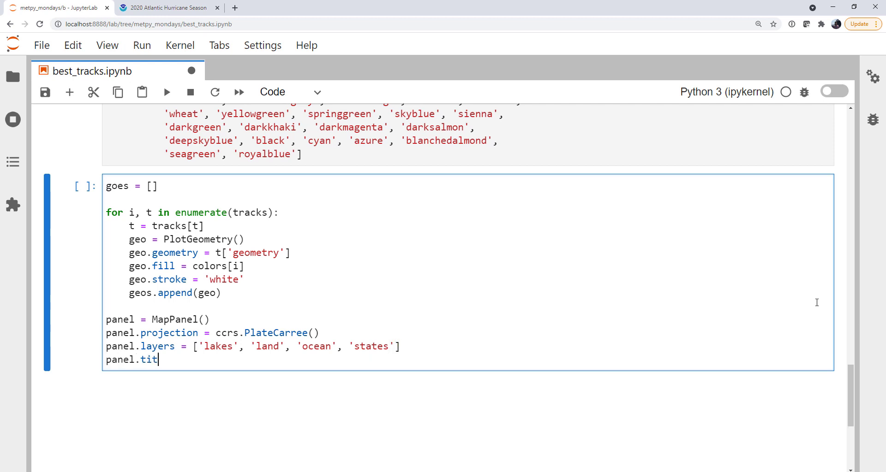
text(le = ')
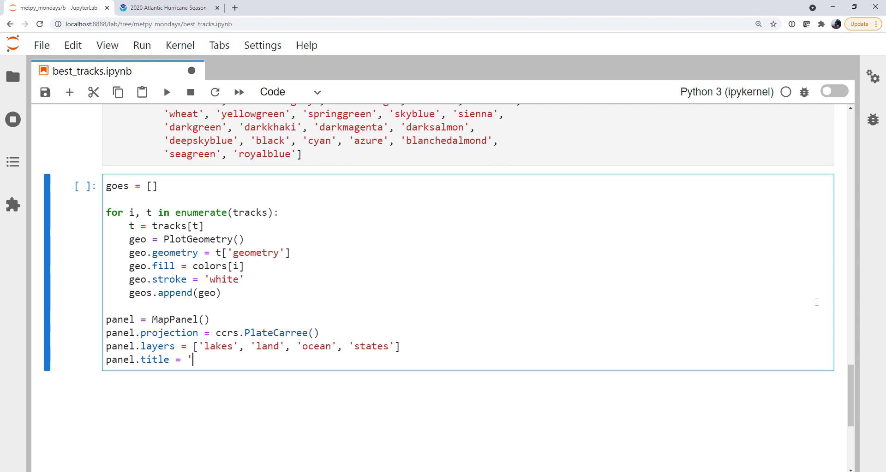
text(2020 Hurr)
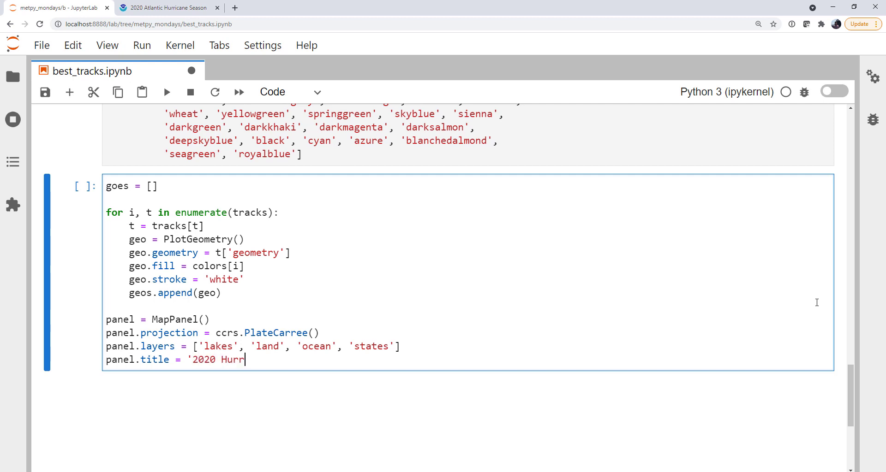
text(icane Sead)
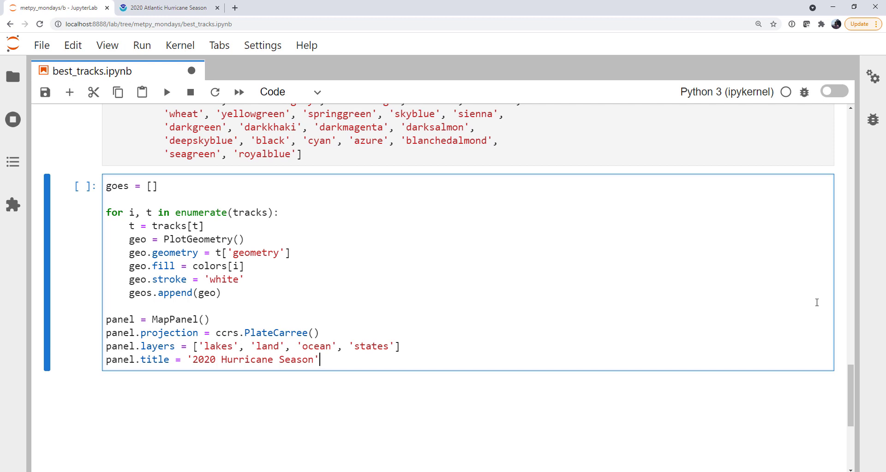
text(panel.plot)
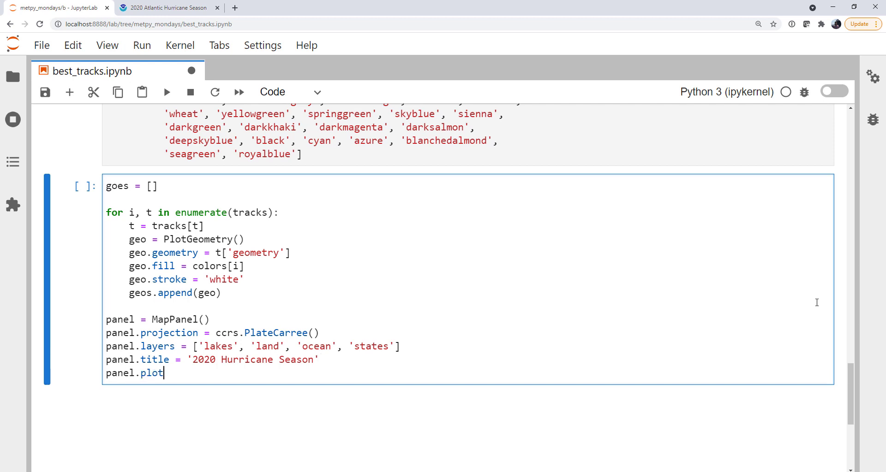
text(s =)
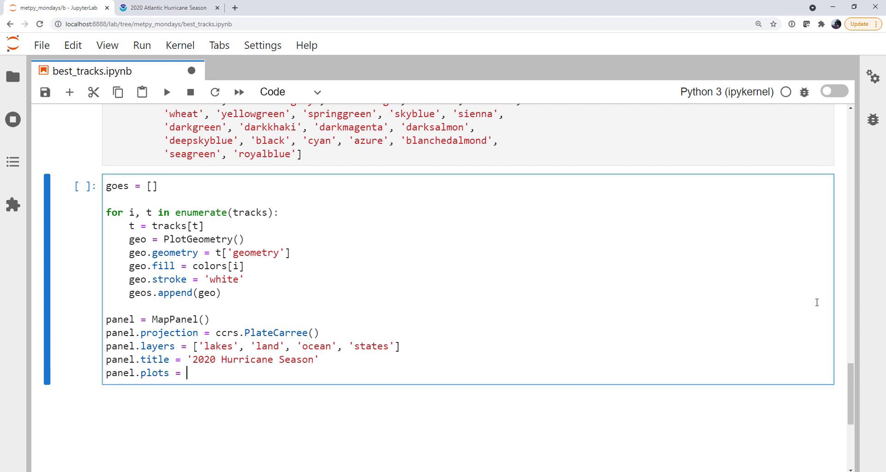
text([geo)
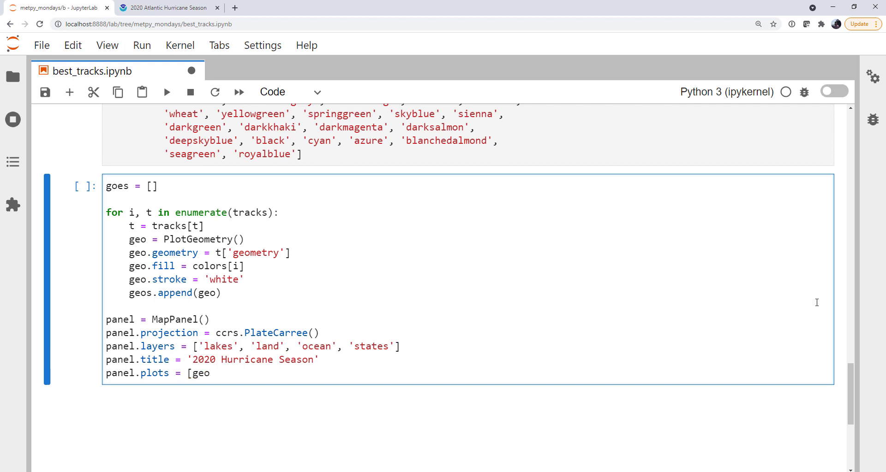
key(Backspace)
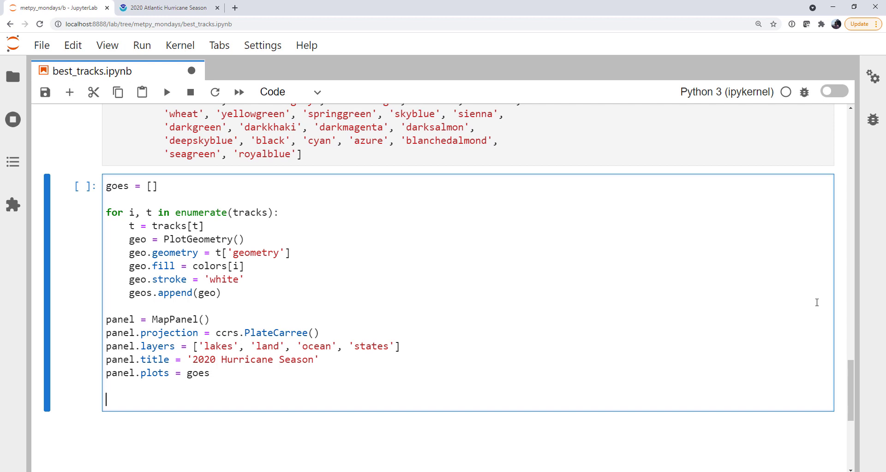
- Add a (15, 10) PanelContainer holding the panel, call pc.show(), and run the cell
text(pc =)
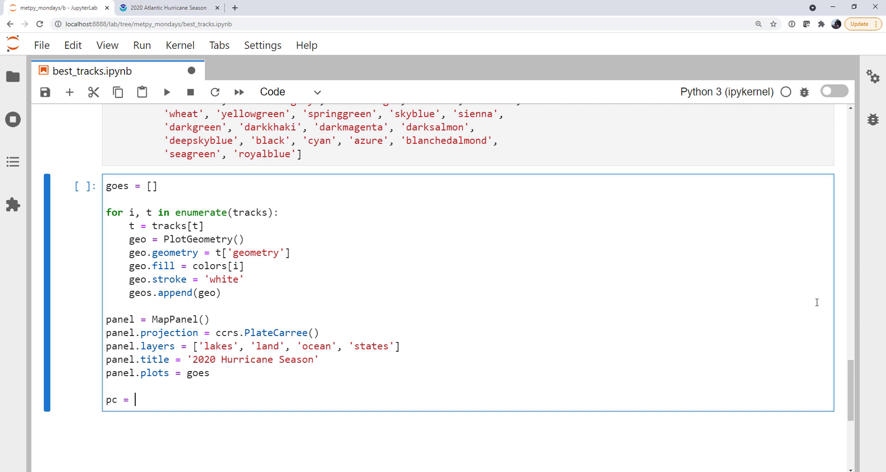
text(PanelCo)
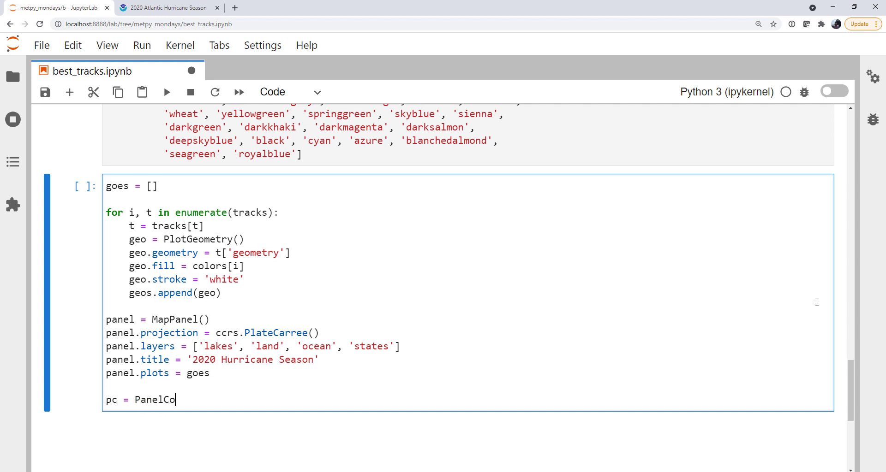
text(ntainer())
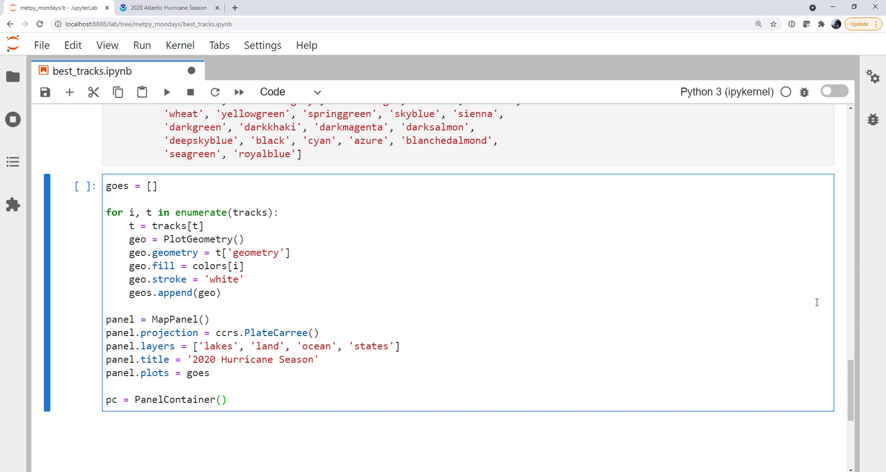
text(pc.size)
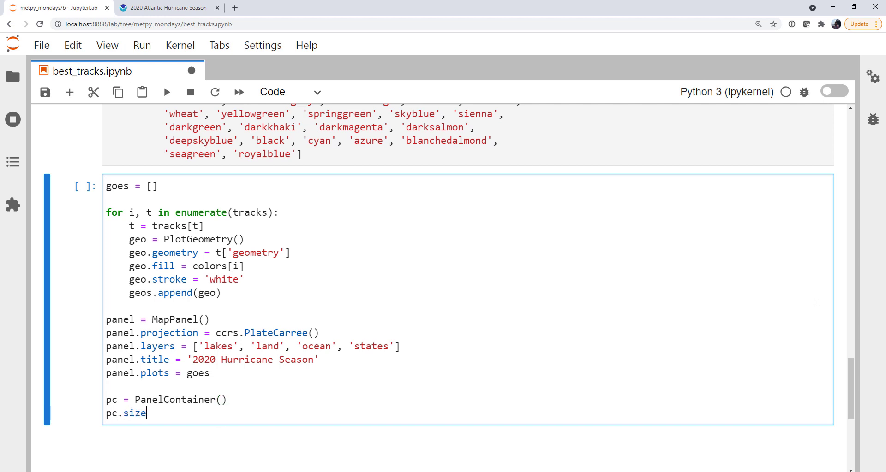
text(= (15,)
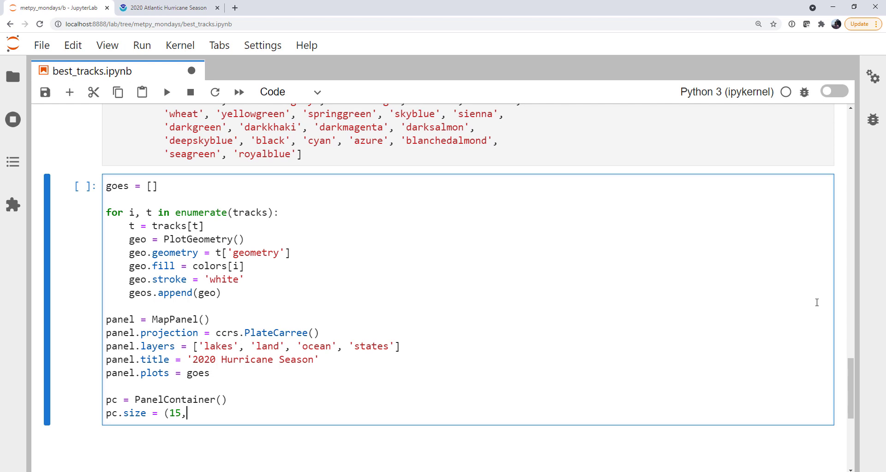
text(10))
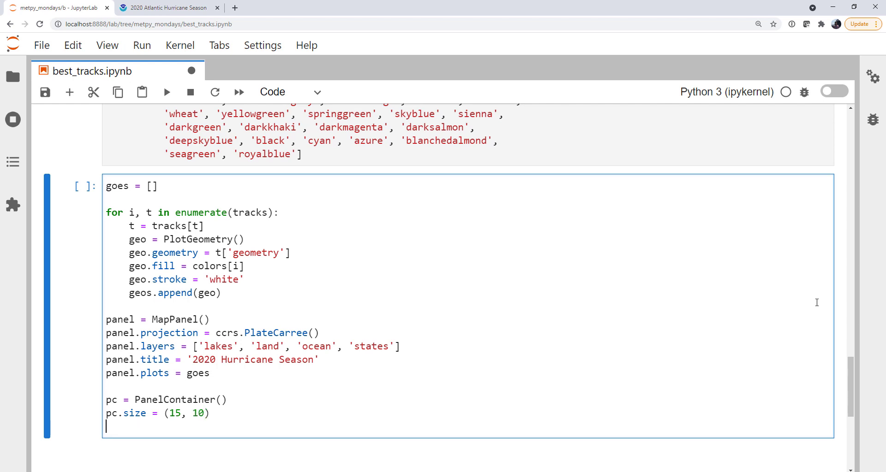
text(pc.panels =)
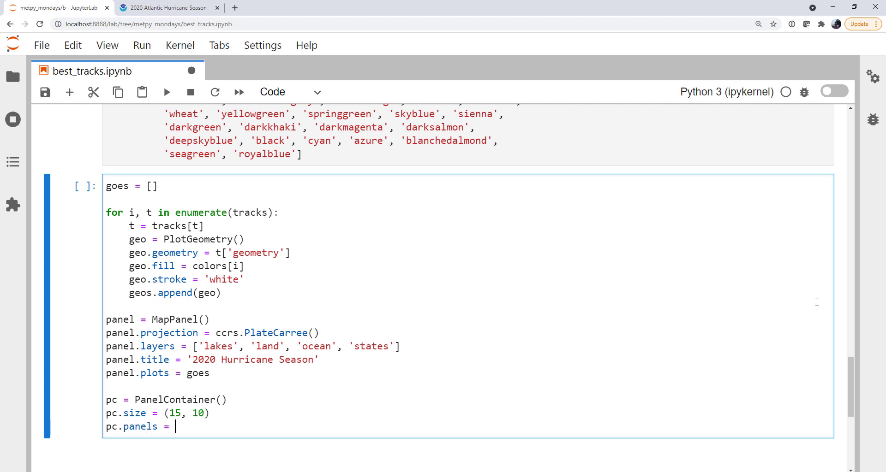
text([panel)
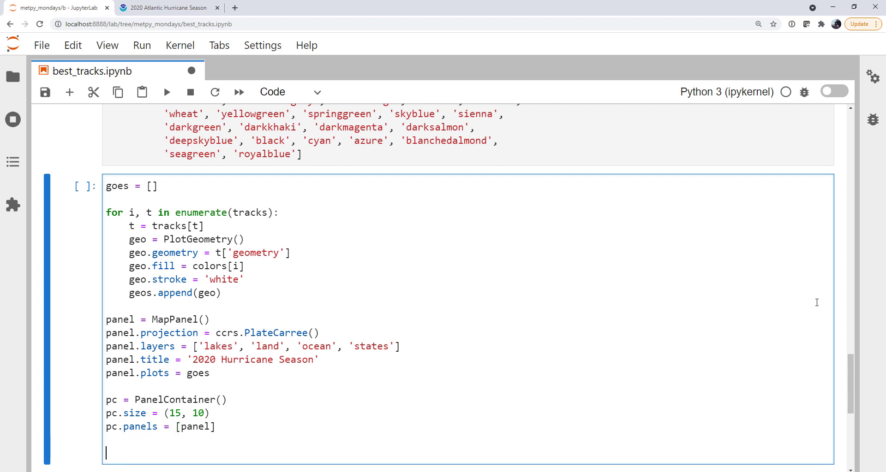
text(pc.)
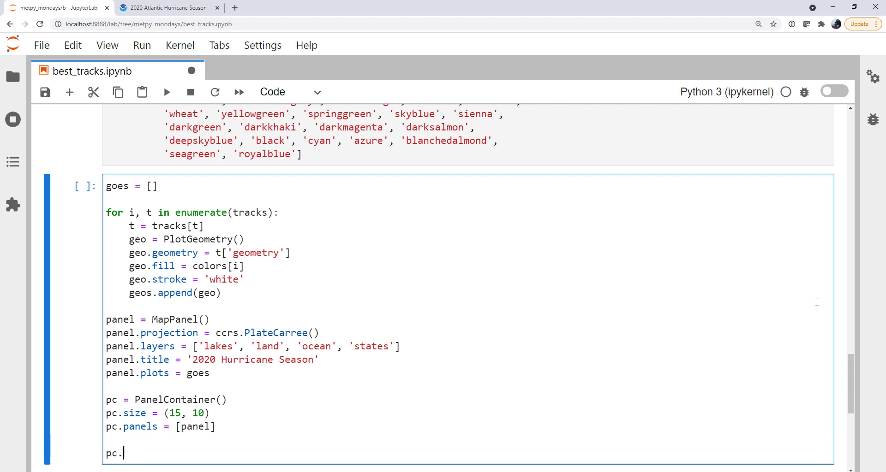
text(show())
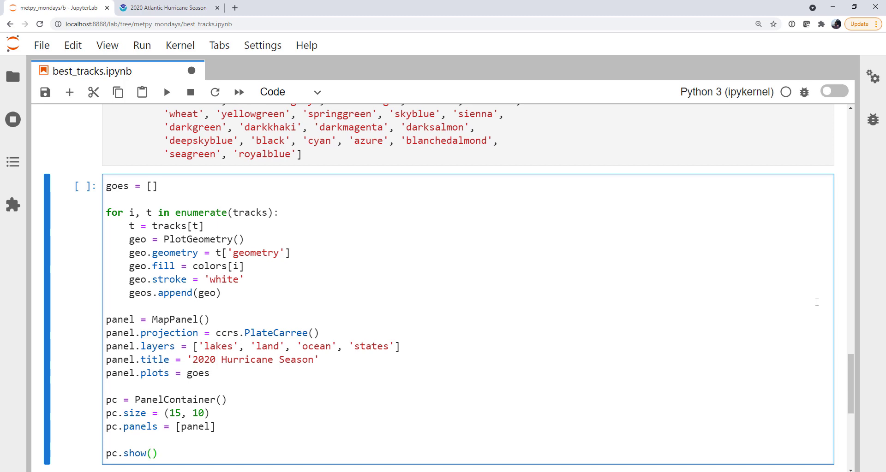
click(166, 92)
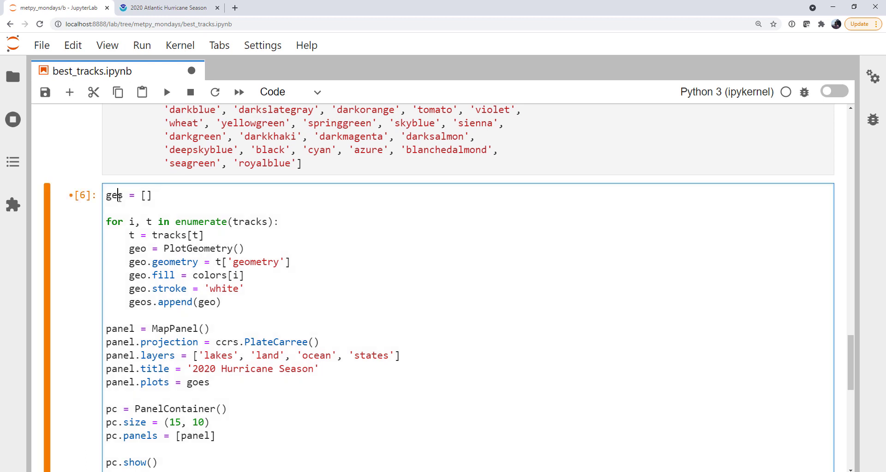
- Fix the mistyped list name 'goes' to 'geos' and move into the plots line
text(o)
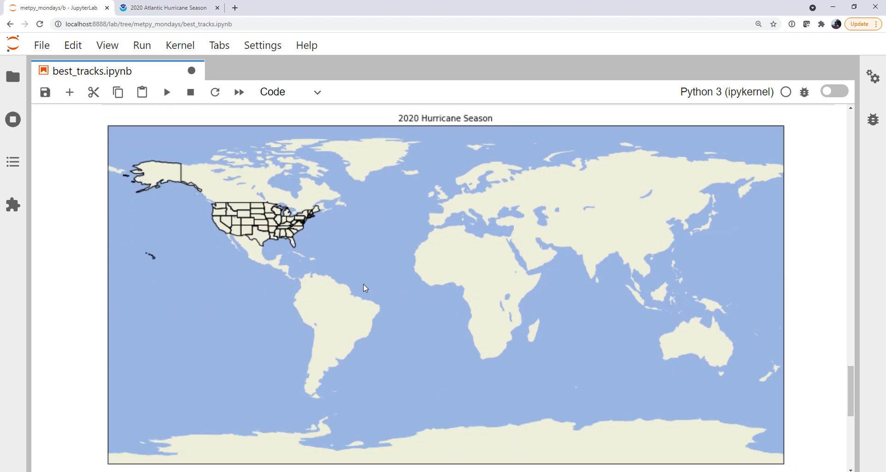
mouse_move(361, 261)
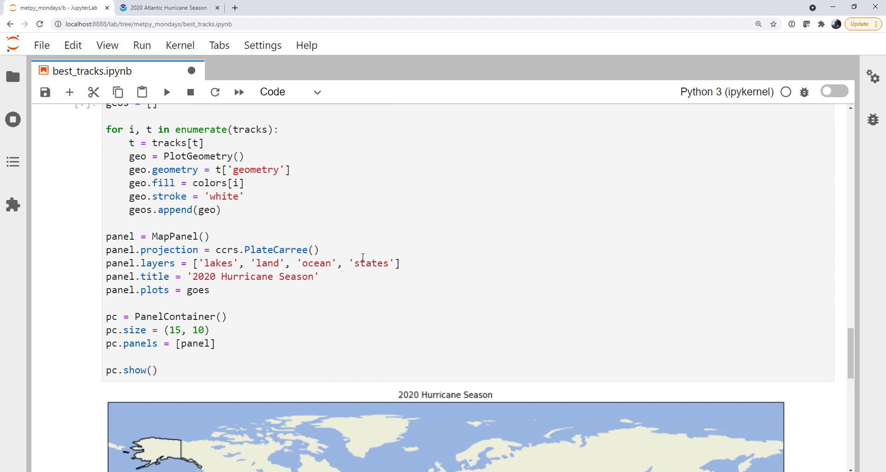
mouse_move(356, 242)
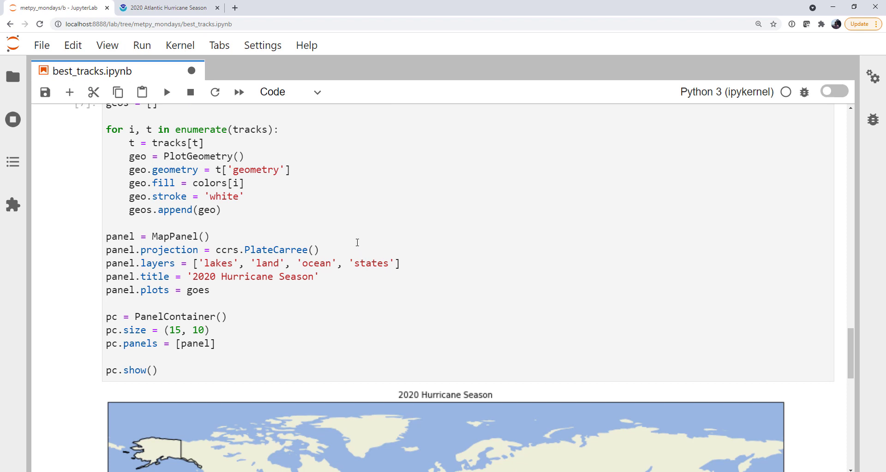
mouse_move(250, 275)
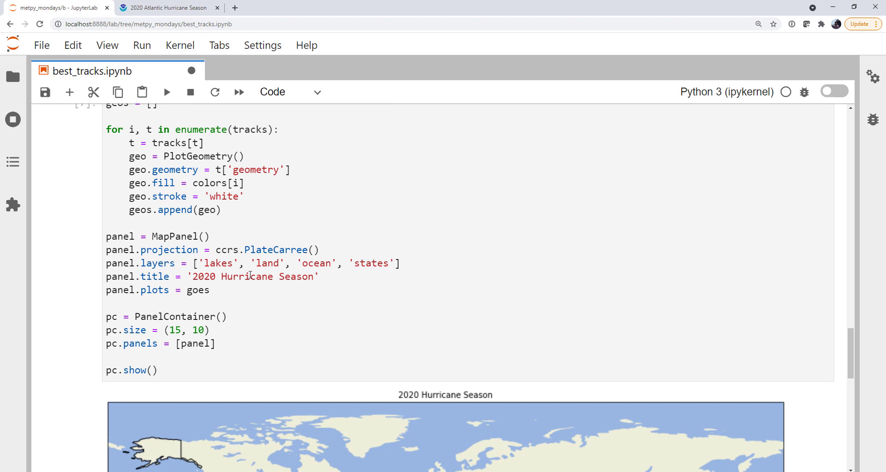
click(362, 299)
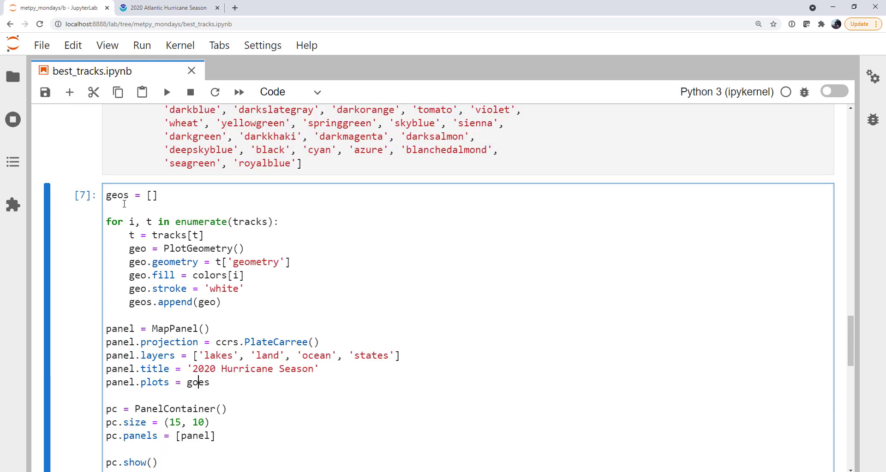
mouse_move(237, 390)
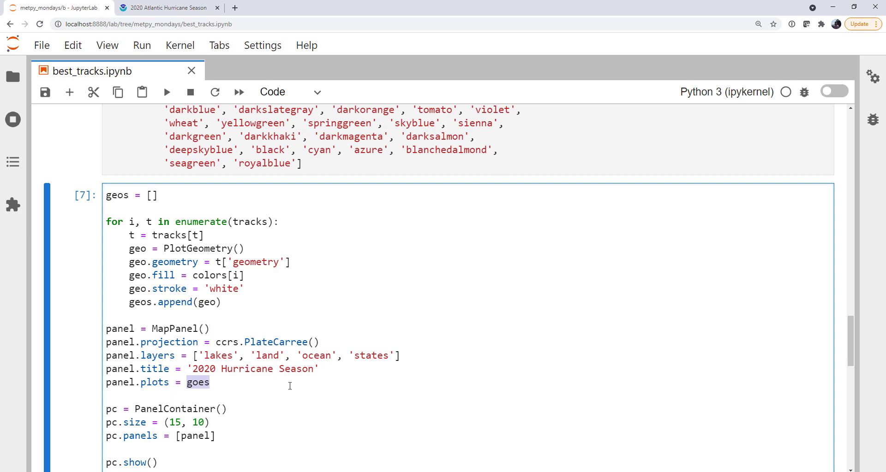
- Change panel.plots to geos and rerun, revealing coloured storm tracks over the Atlantic
text(geos)
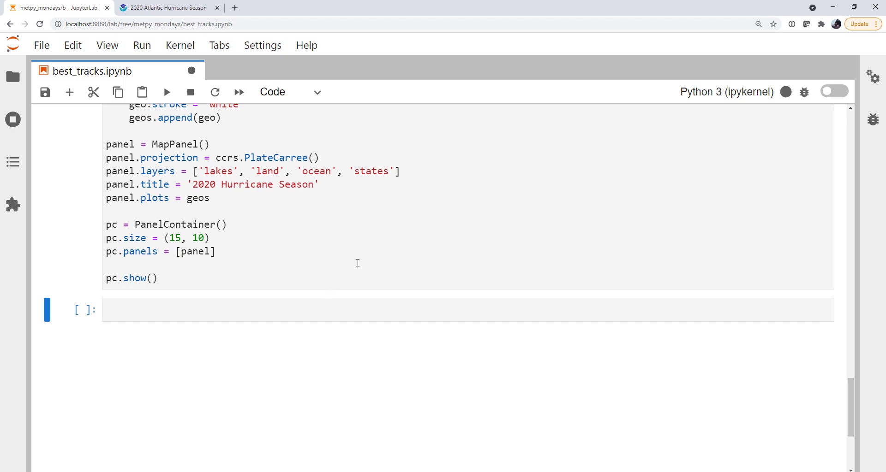
click(166, 92)
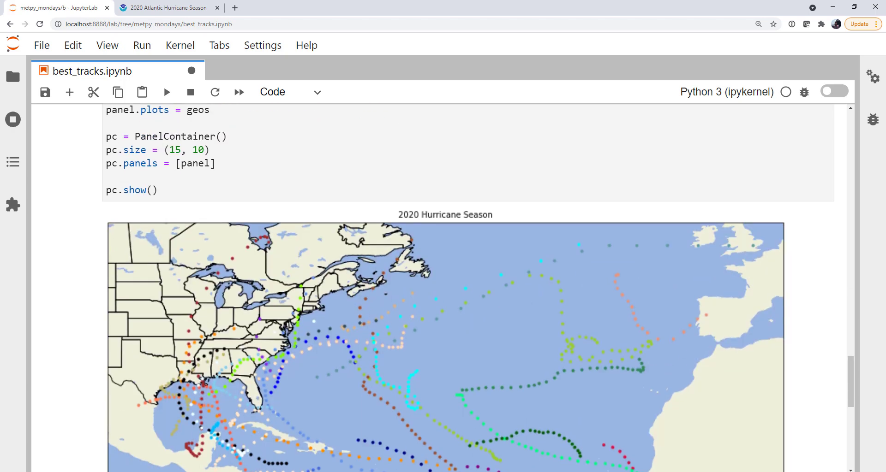
scroll(down, 3)
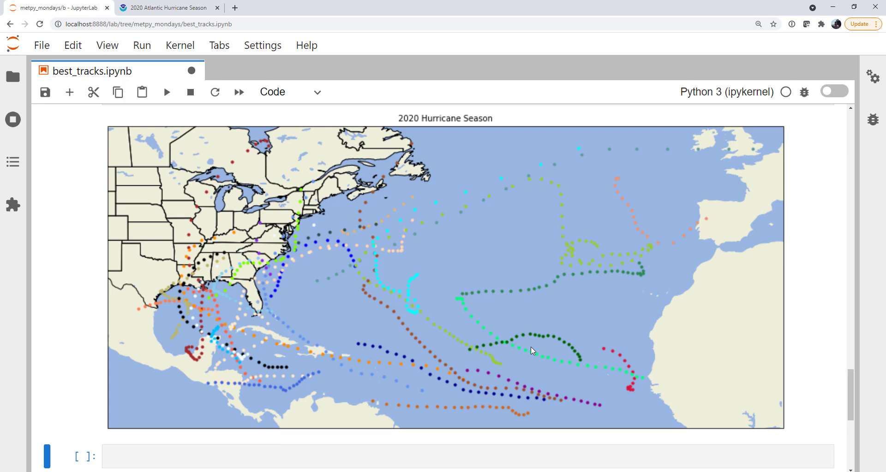